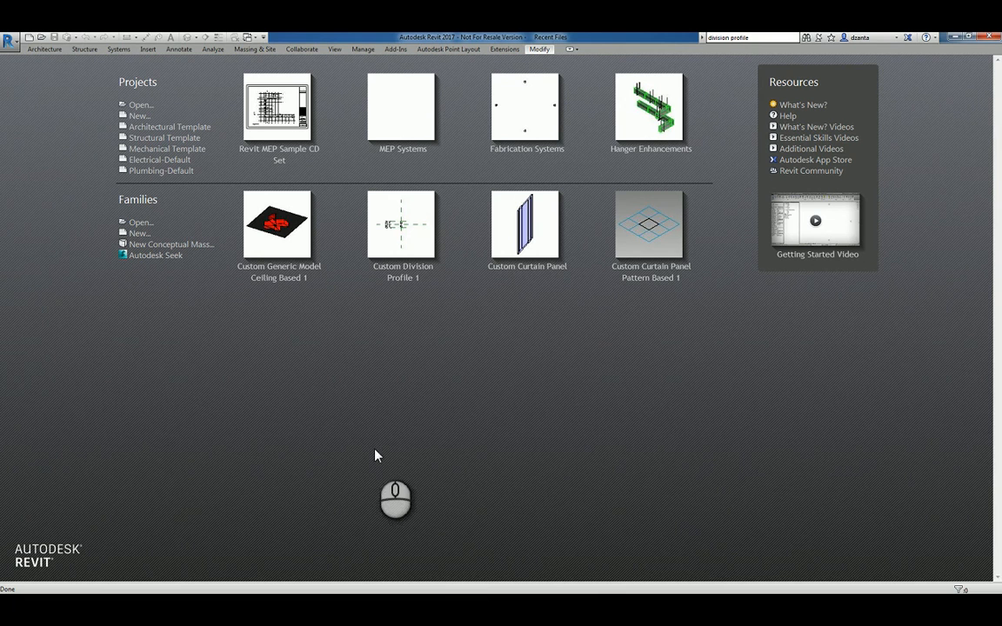
mouse_move(499, 442)
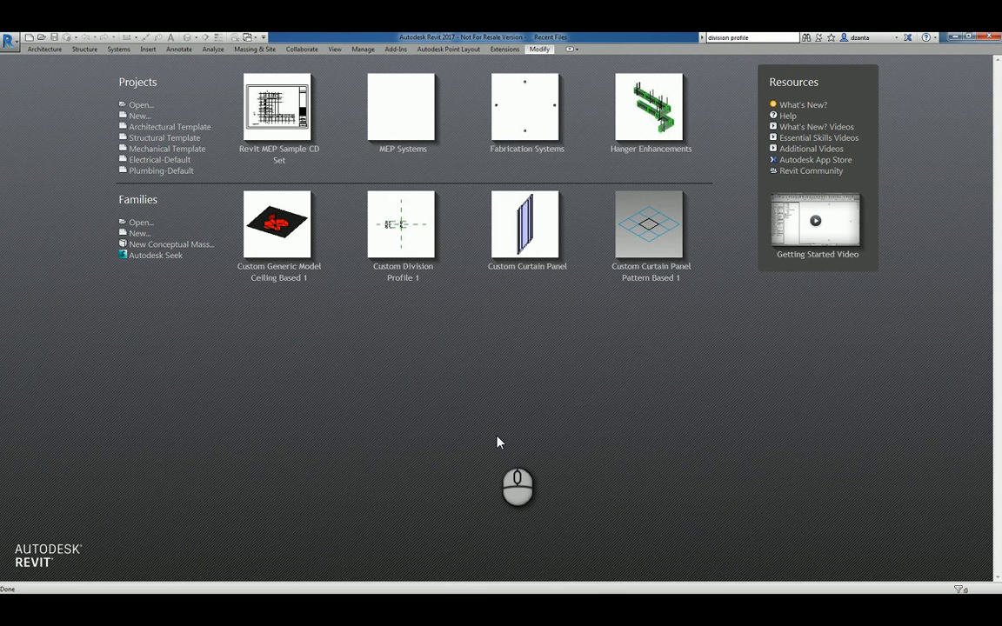
mouse_move(142, 239)
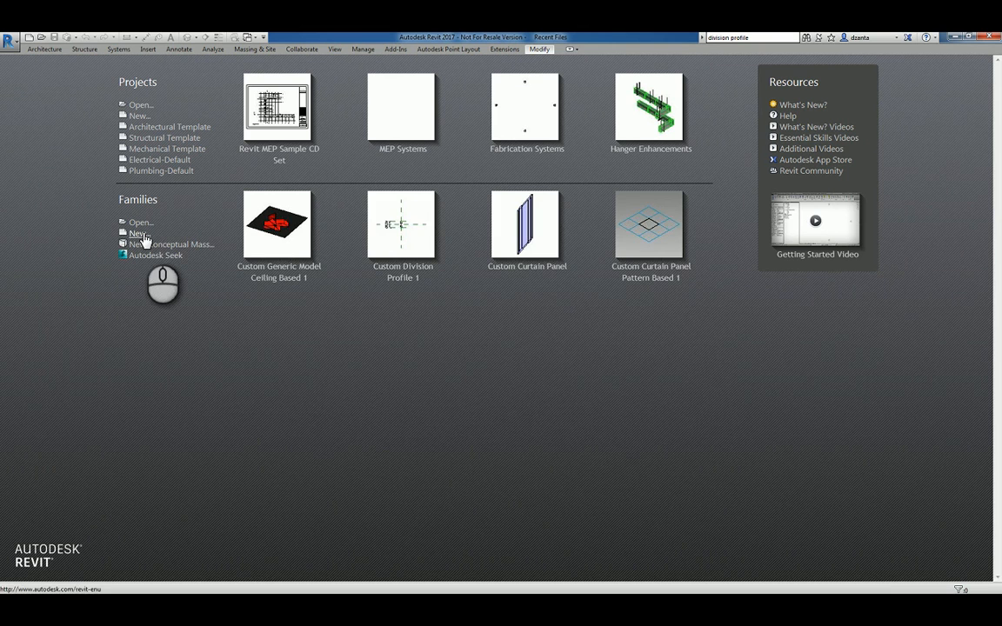
- Start a new family from the Recent Files screen to choose a template
click(139, 233)
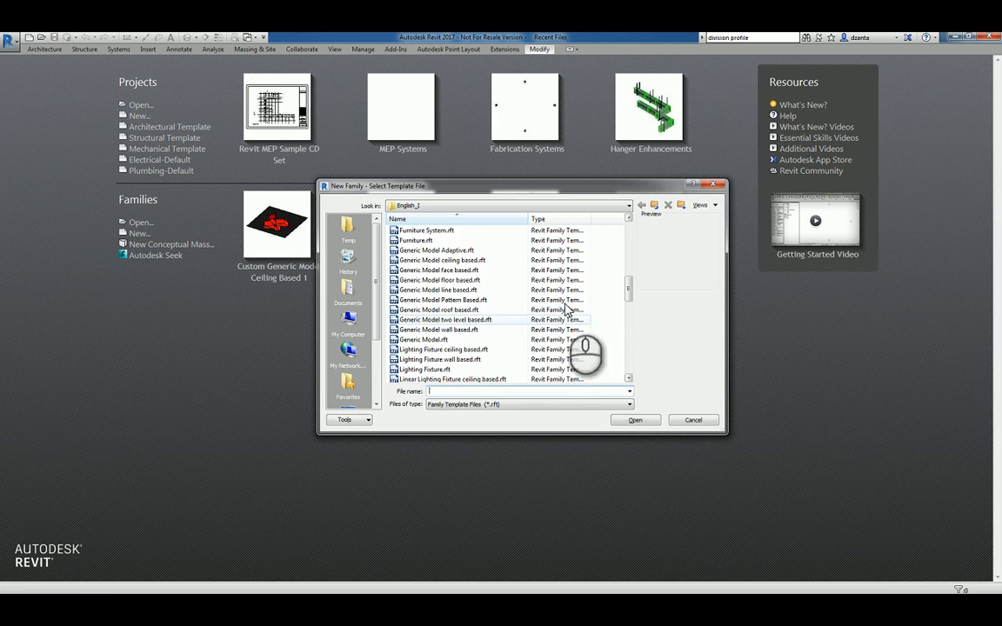
- Open the Generic Model face based.rft template and deselect the square host extrusion
click(439, 270)
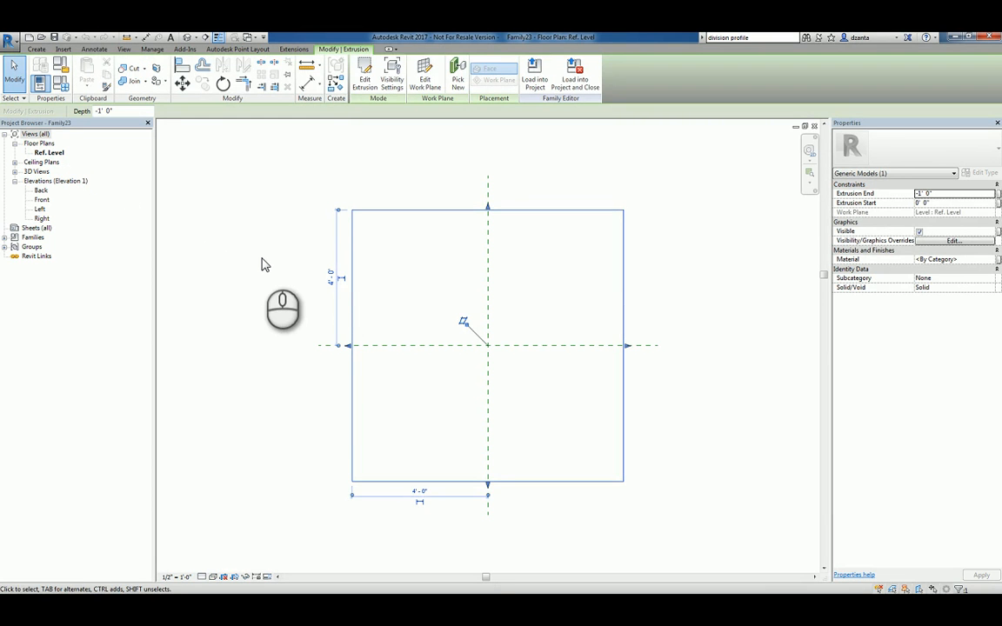
click(584, 355)
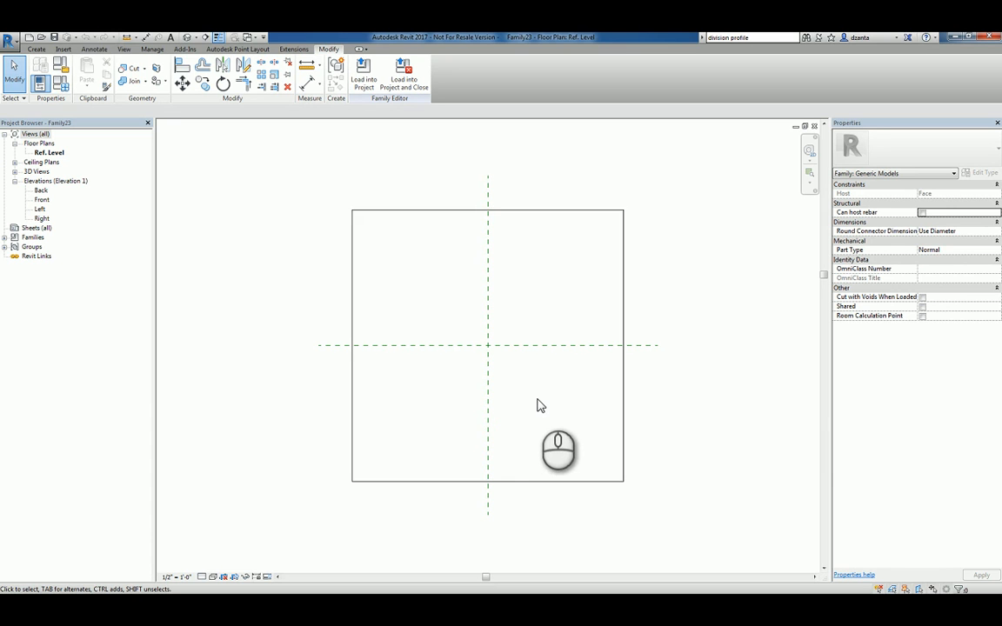
click(40, 200)
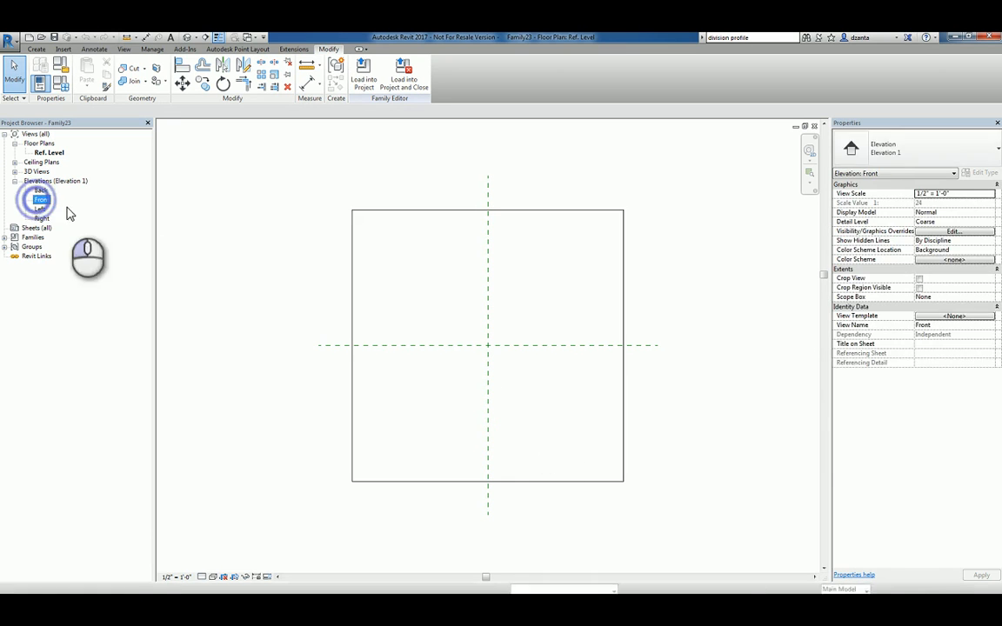
double_click(40, 199)
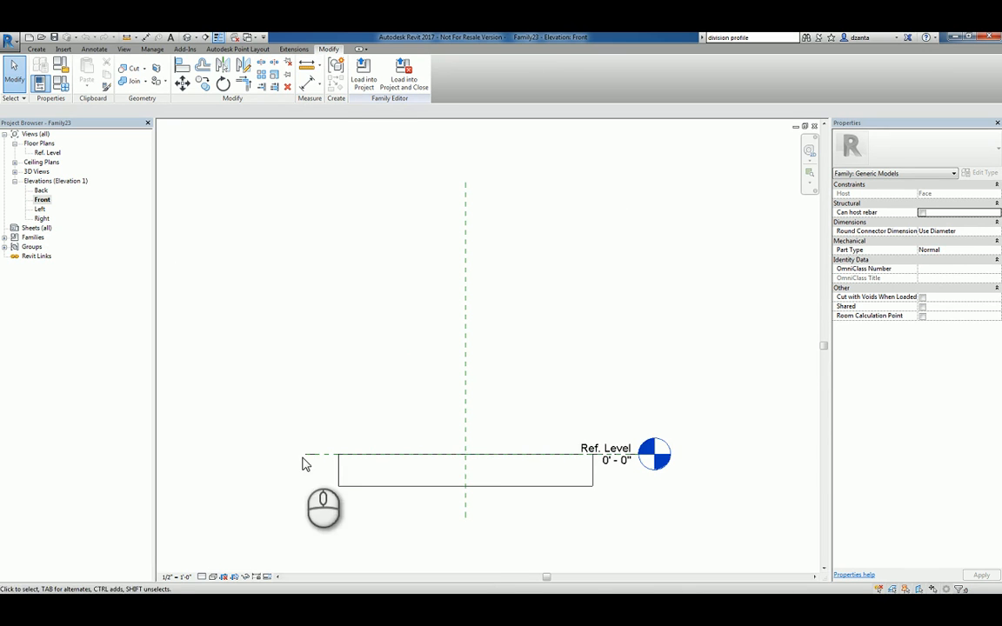
mouse_move(437, 439)
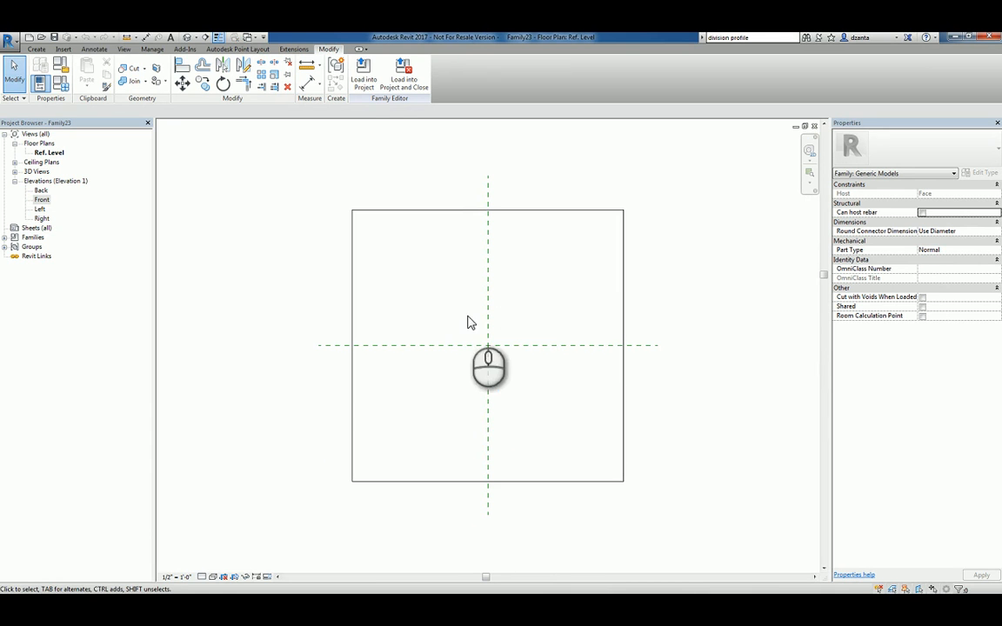
mouse_move(459, 353)
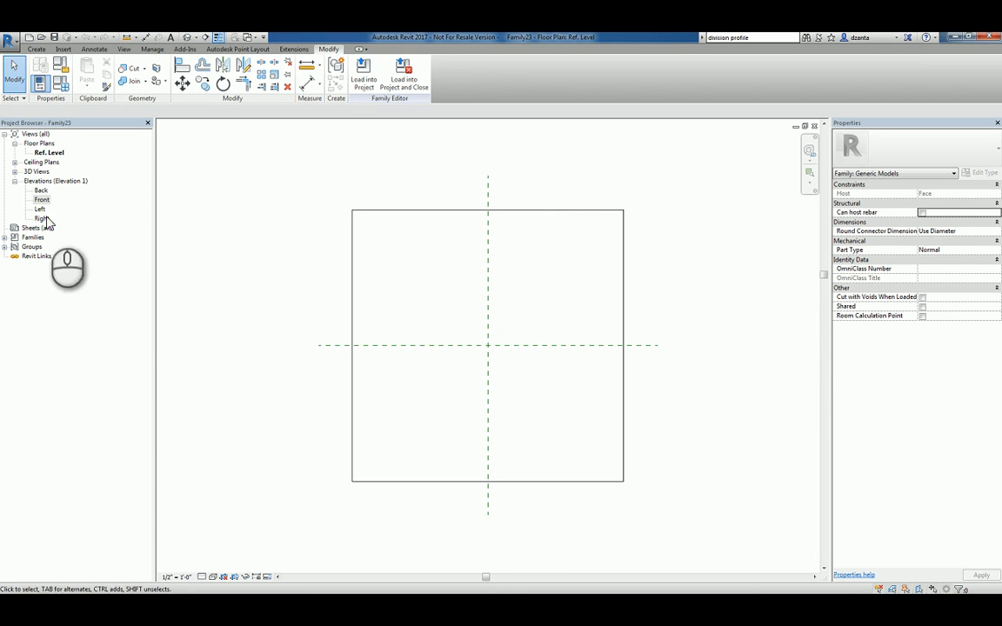
double_click(42, 199)
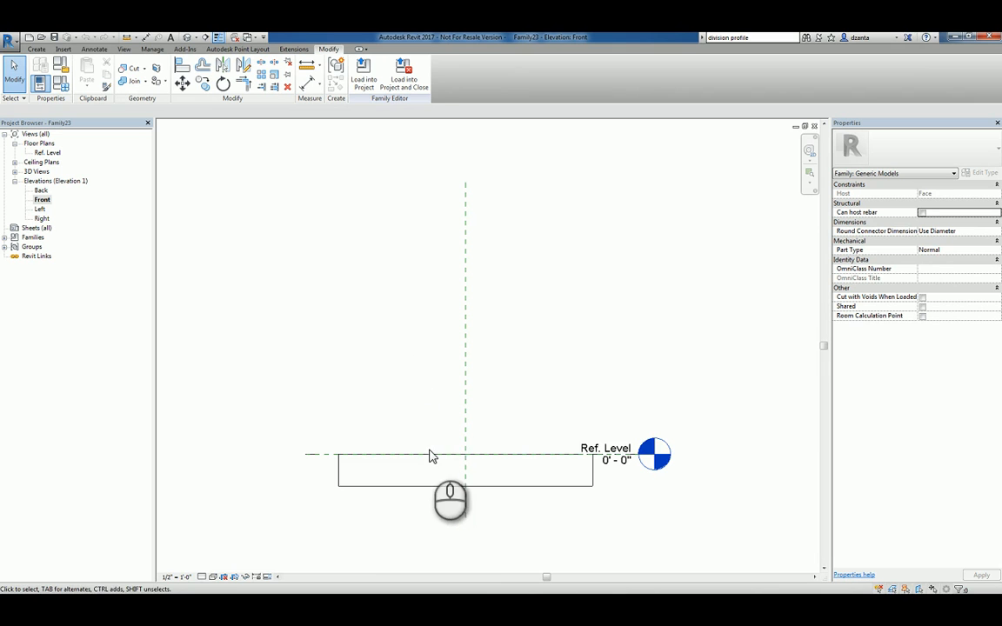
mouse_move(438, 452)
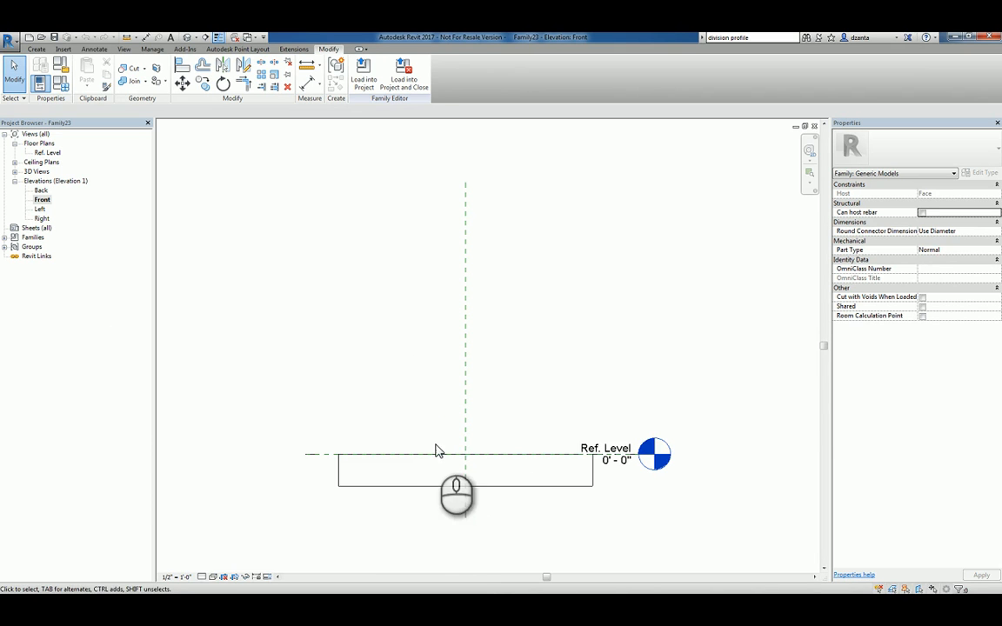
mouse_move(496, 458)
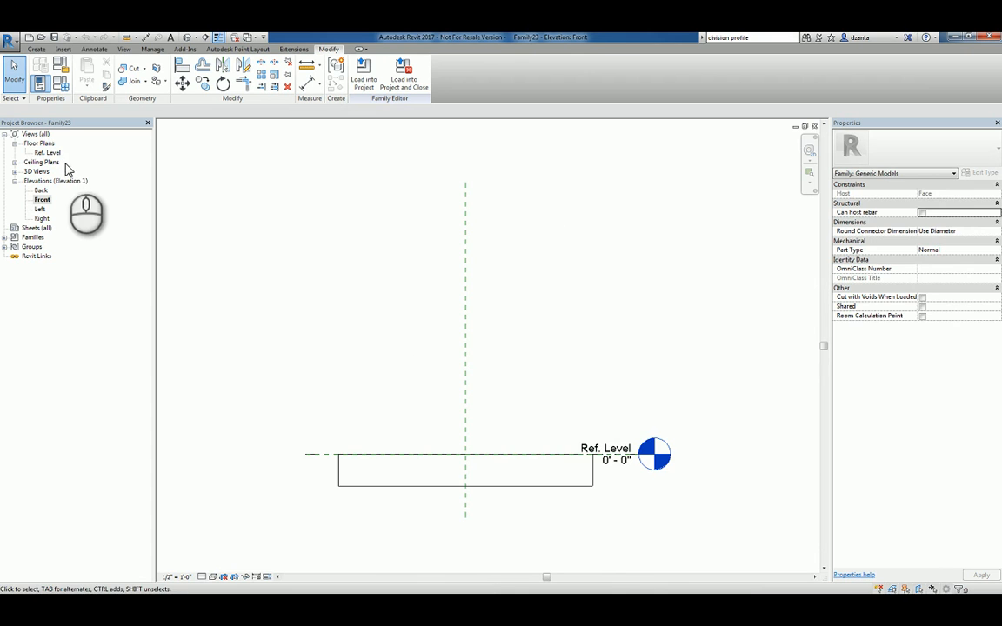
double_click(49, 152)
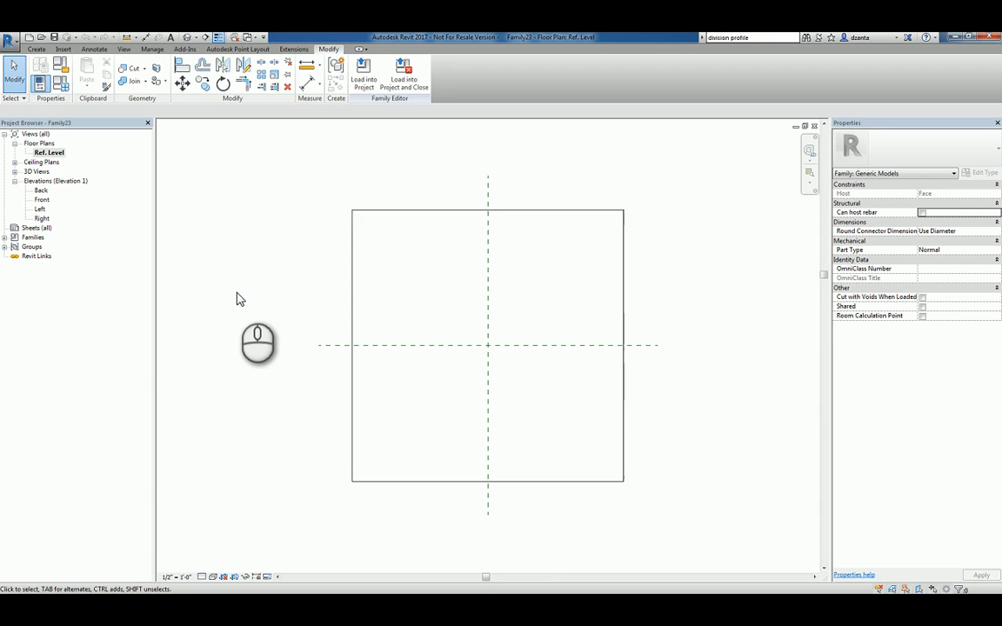
mouse_move(272, 304)
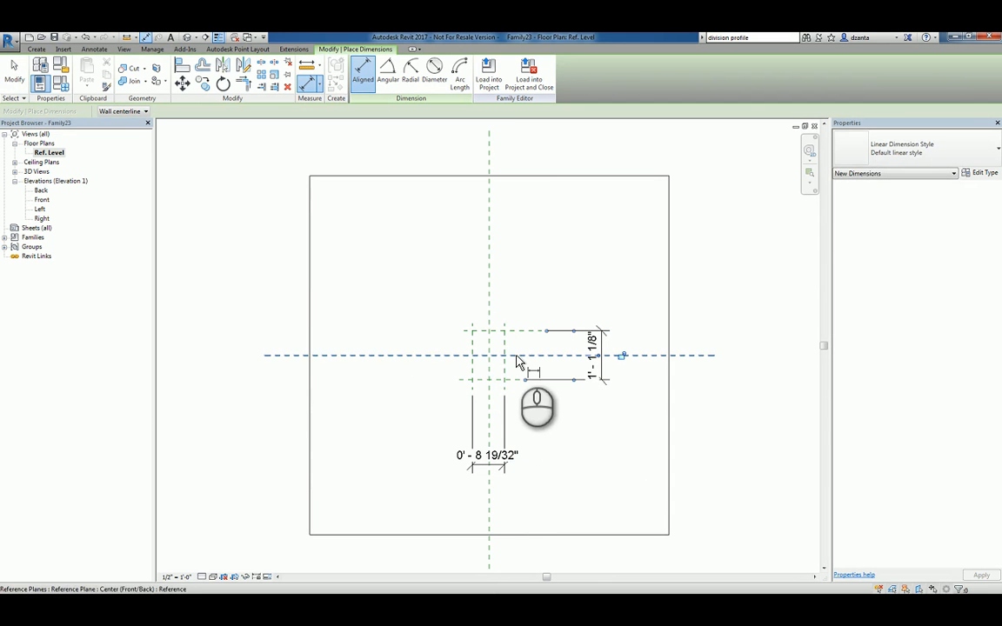
- Place an aligned dimension between the planter's reference planes
click(488, 364)
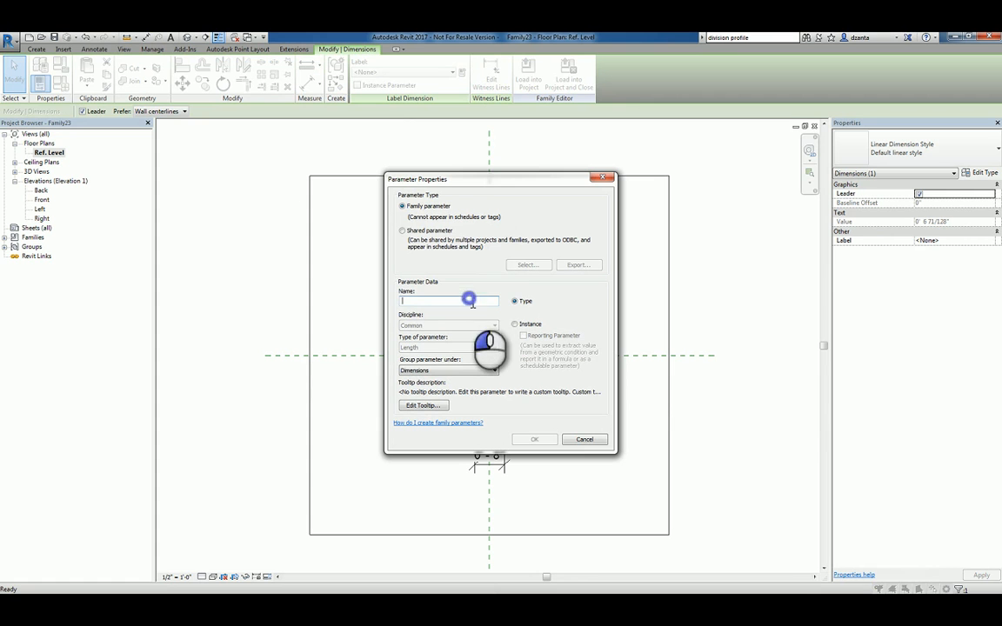
- Name the dimension parameters Insertion_Height_Offset, Planter_Width and Planter_Height
text(Insertion_Height_Offset)
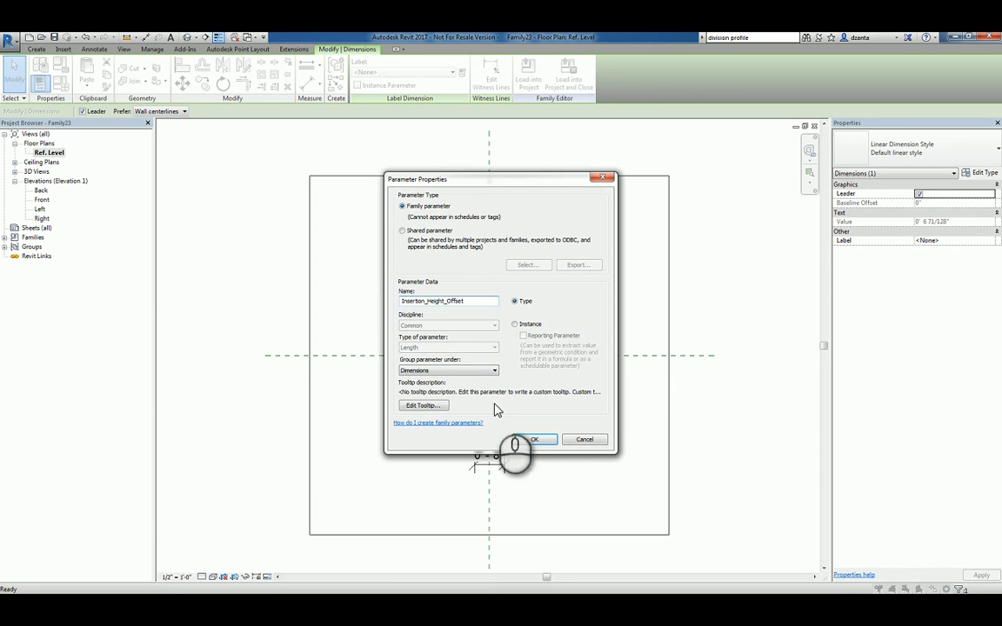
click(534, 438)
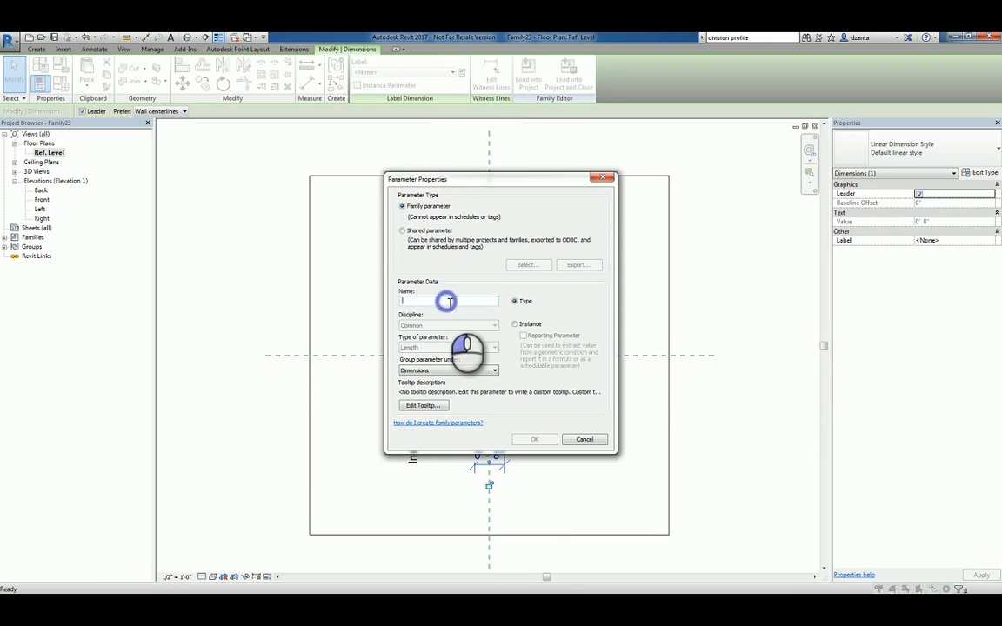
text(Planter)
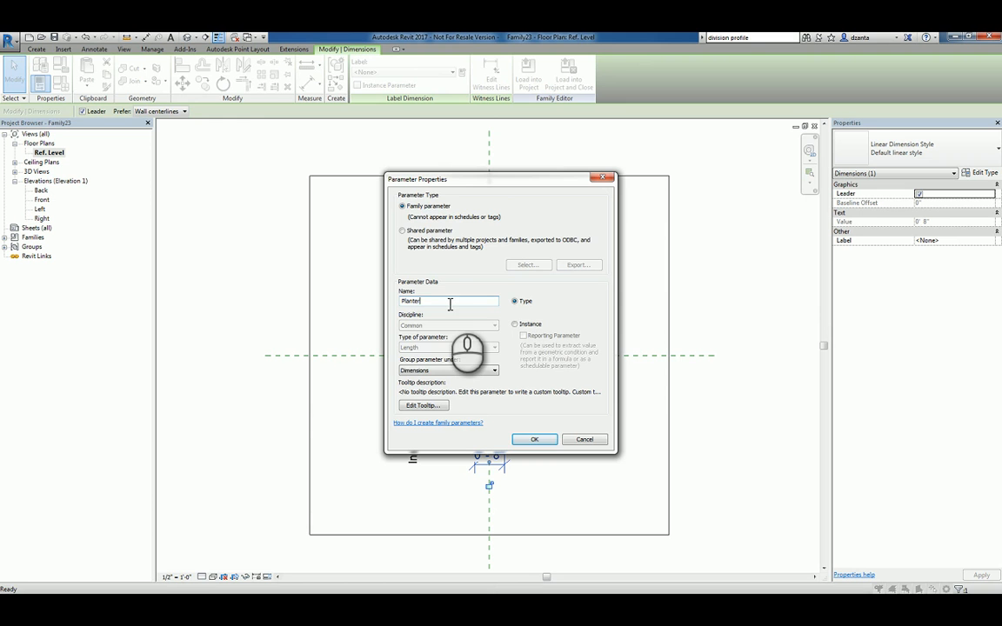
click(534, 439)
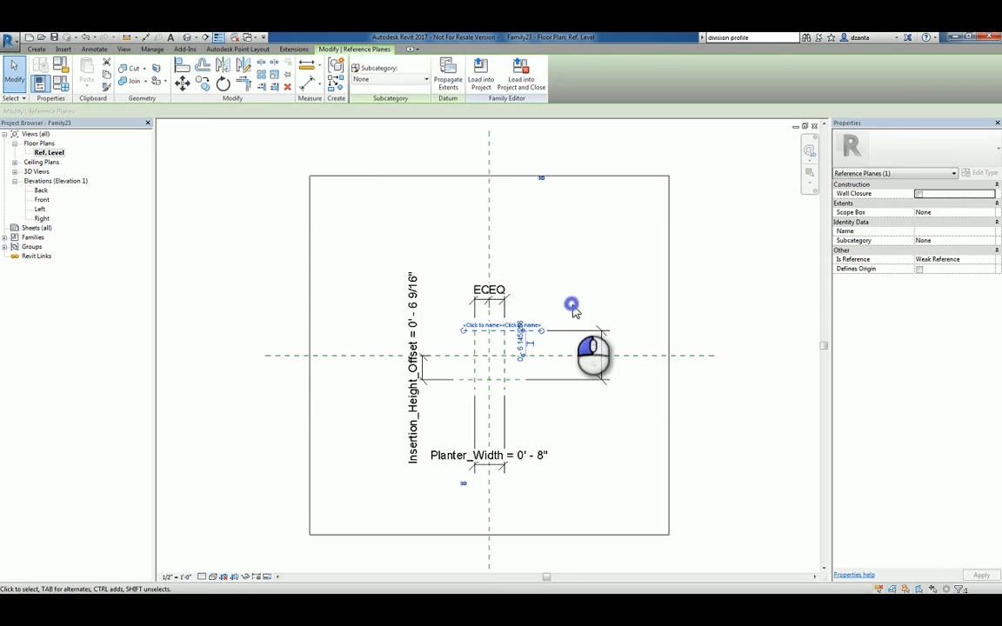
click(571, 304)
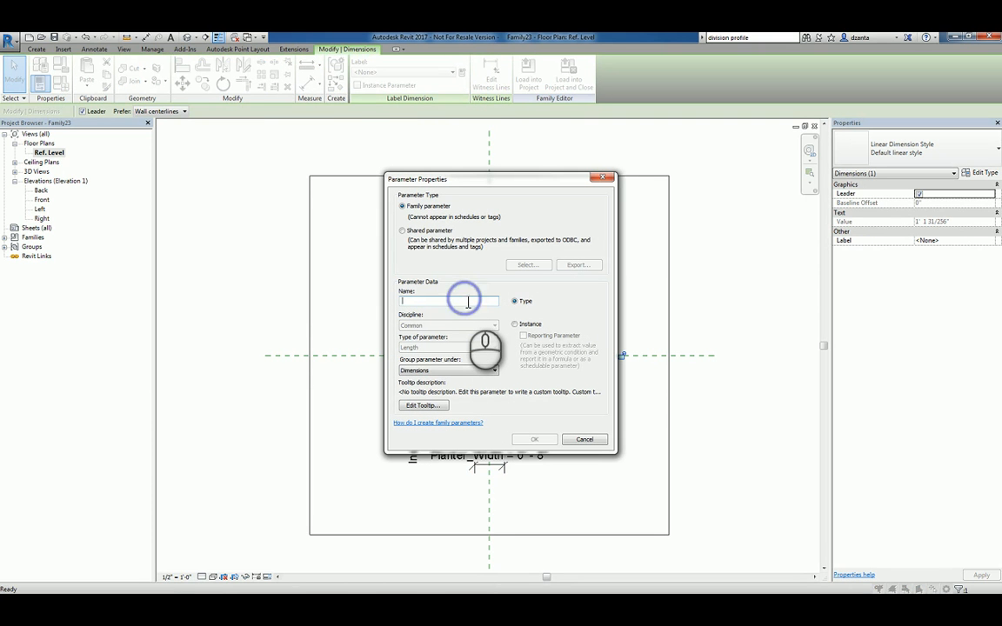
text(Planter_H)
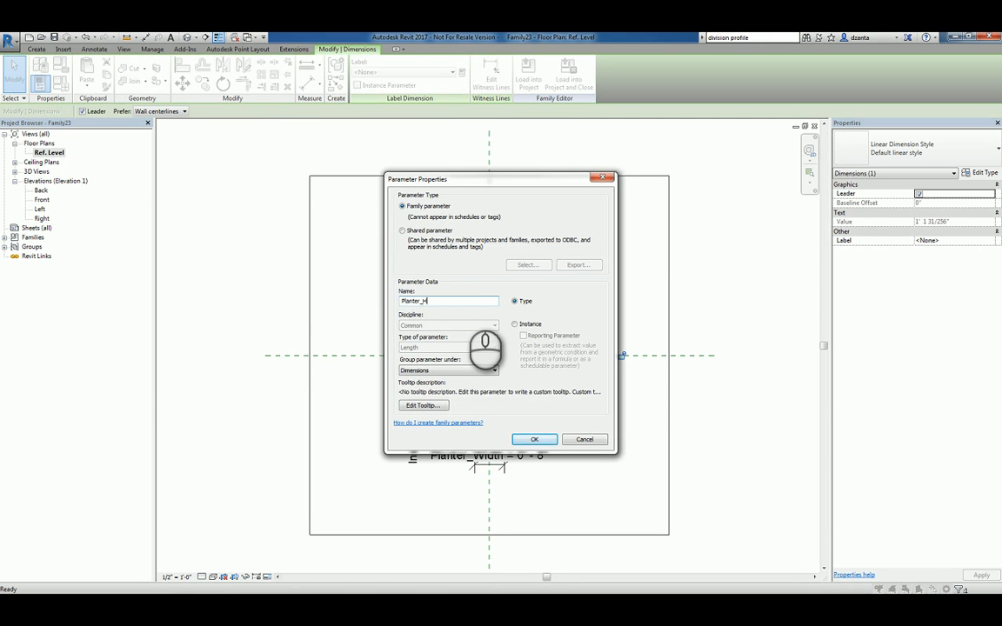
click(534, 438)
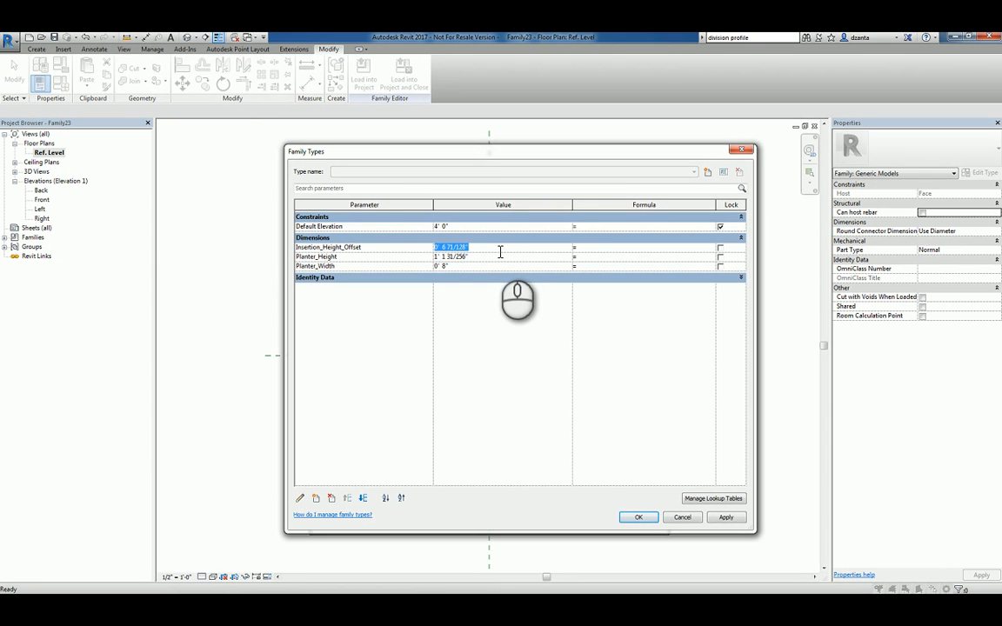
- In Family Types, set Insertion_Height_Offset 6", Planter_Height 2' and Planter_Width 1'
text(6")
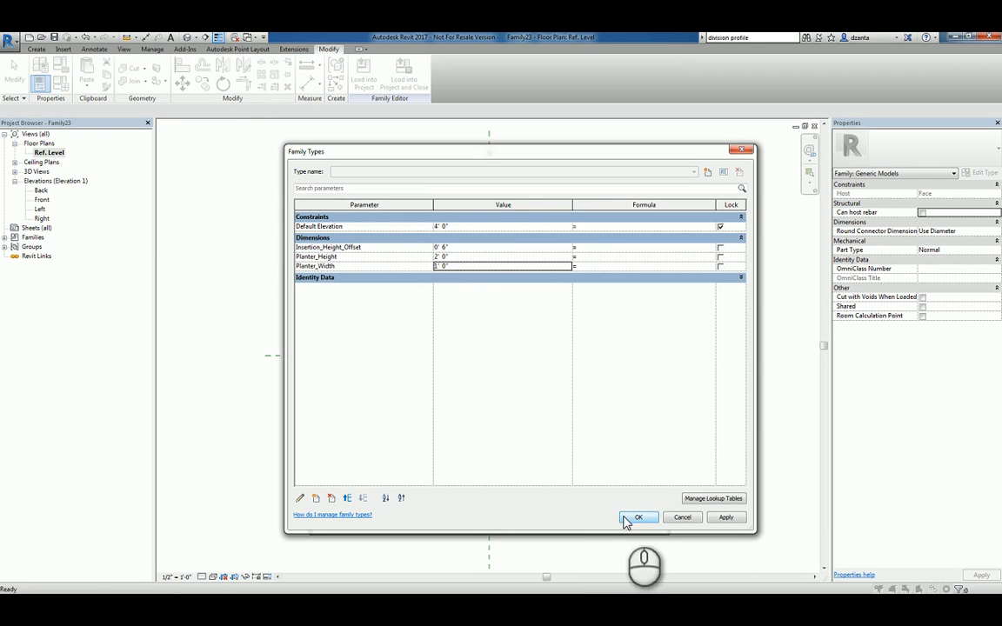
click(637, 516)
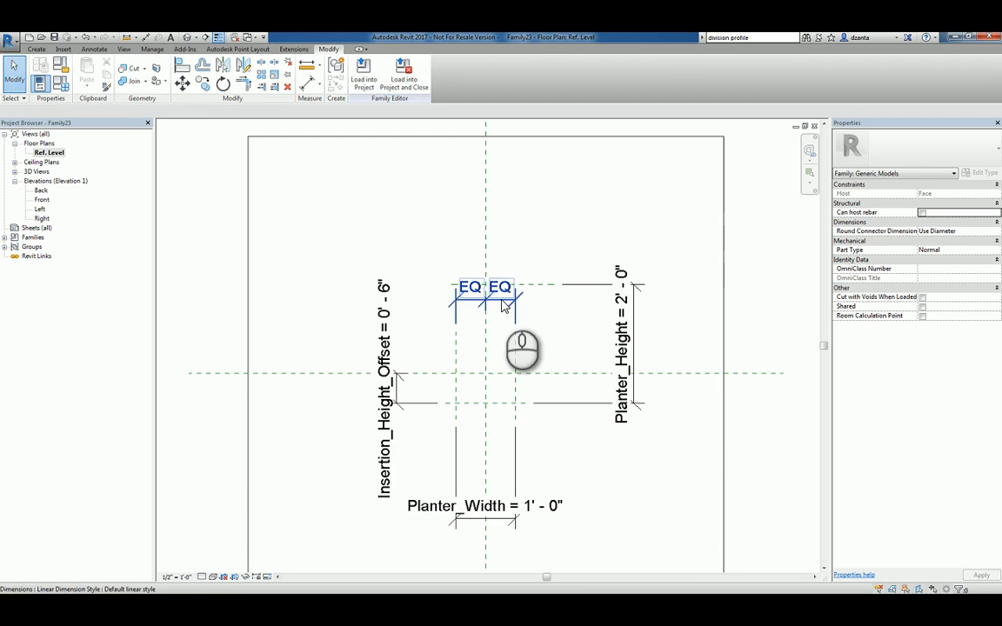
click(484, 305)
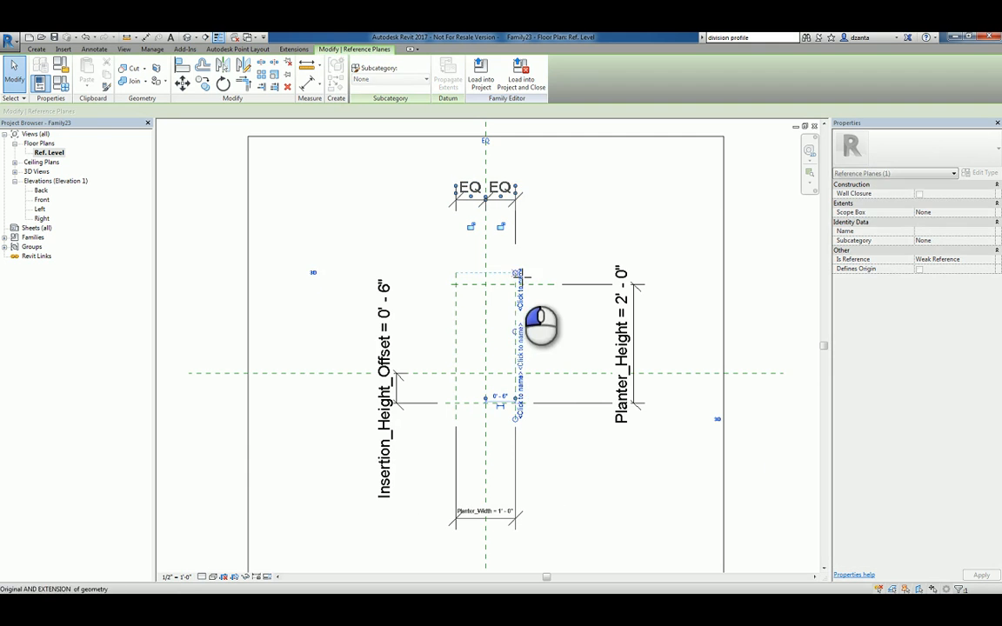
click(580, 354)
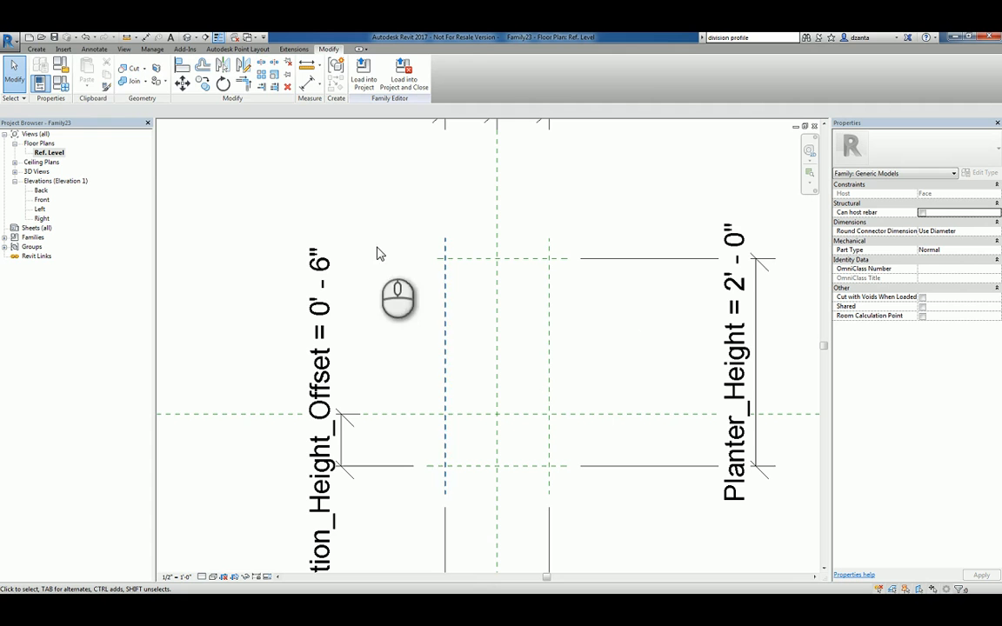
- Sketch a rectangular solid extrusion locked to the planter reference planes and finish it
click(37, 49)
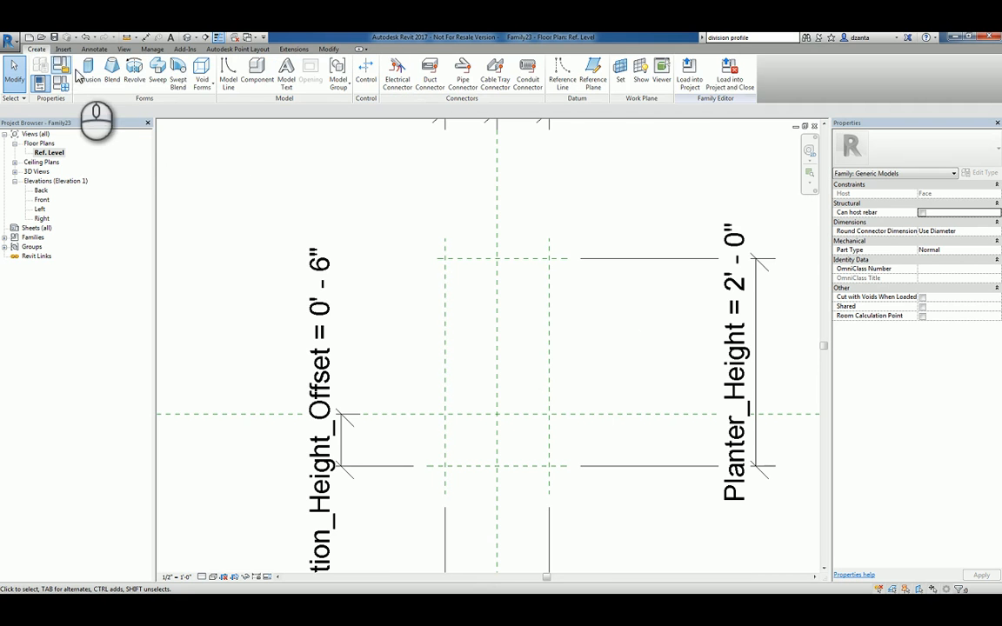
click(68, 71)
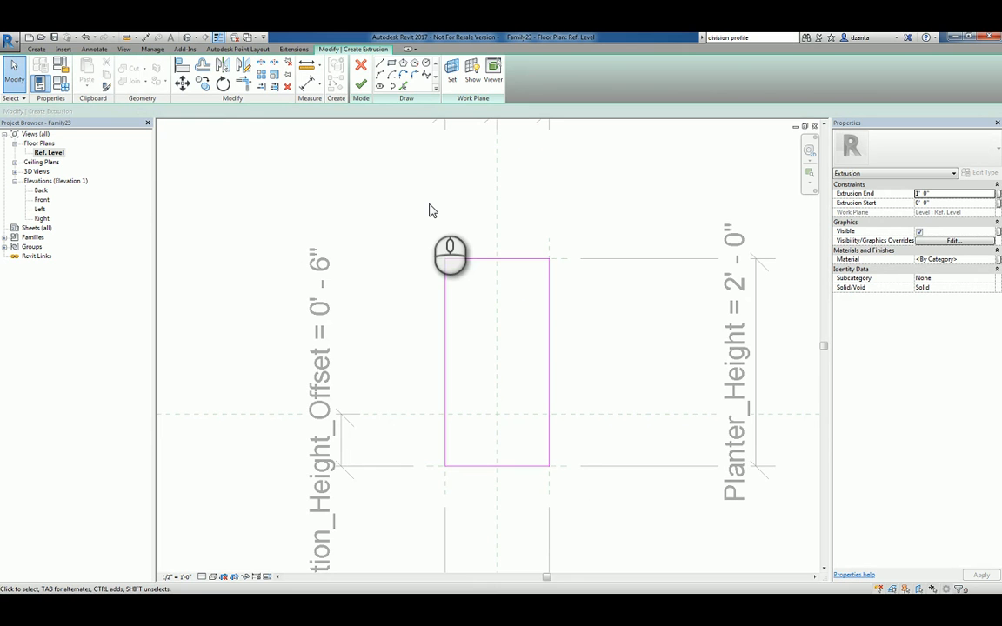
click(360, 84)
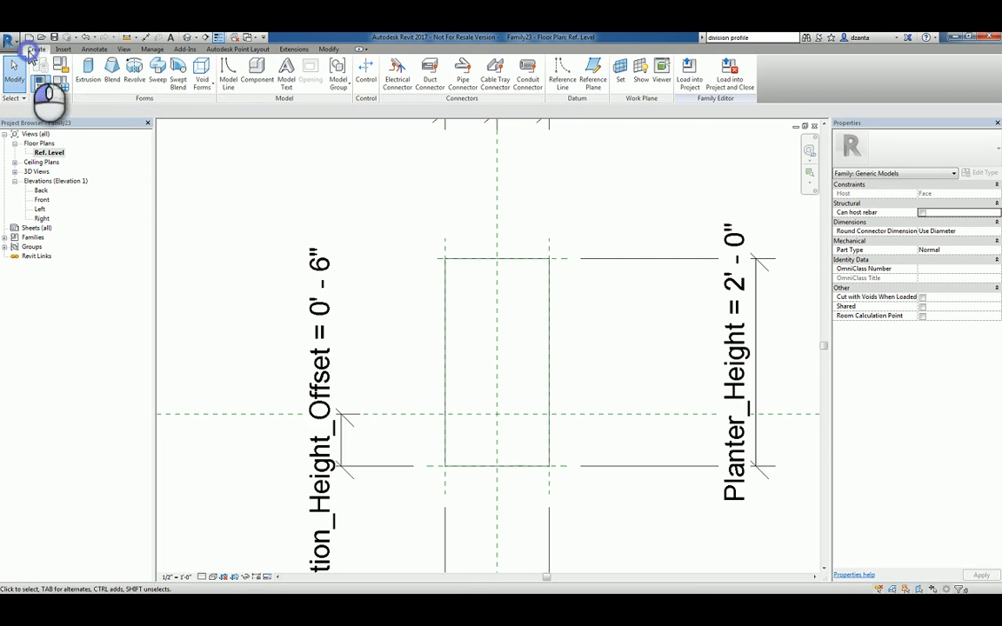
- Sketch a triangular void extrusion profile and dimension its sloped edge at 45°
click(202, 74)
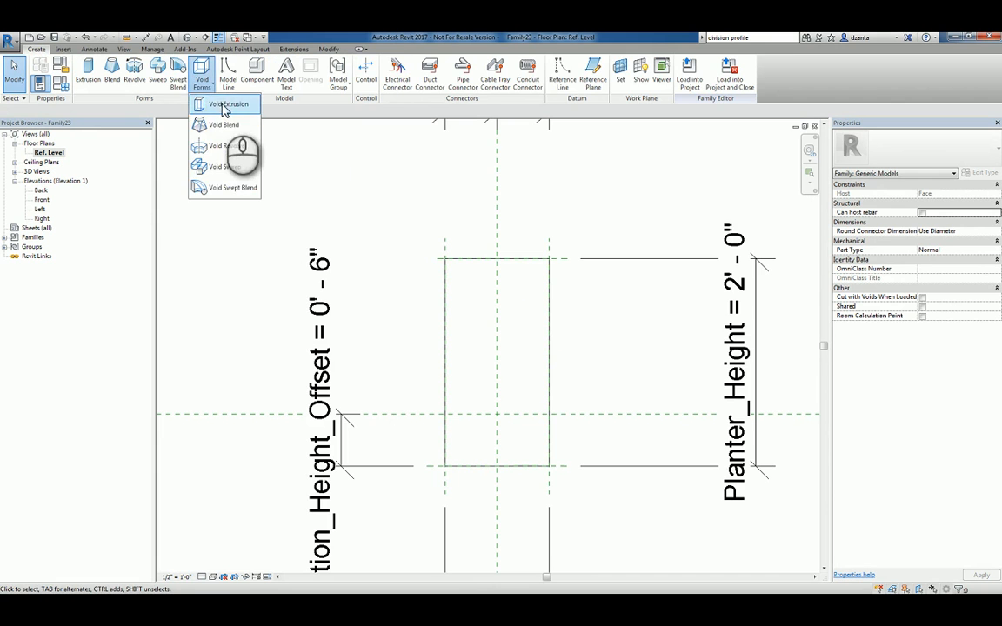
click(228, 104)
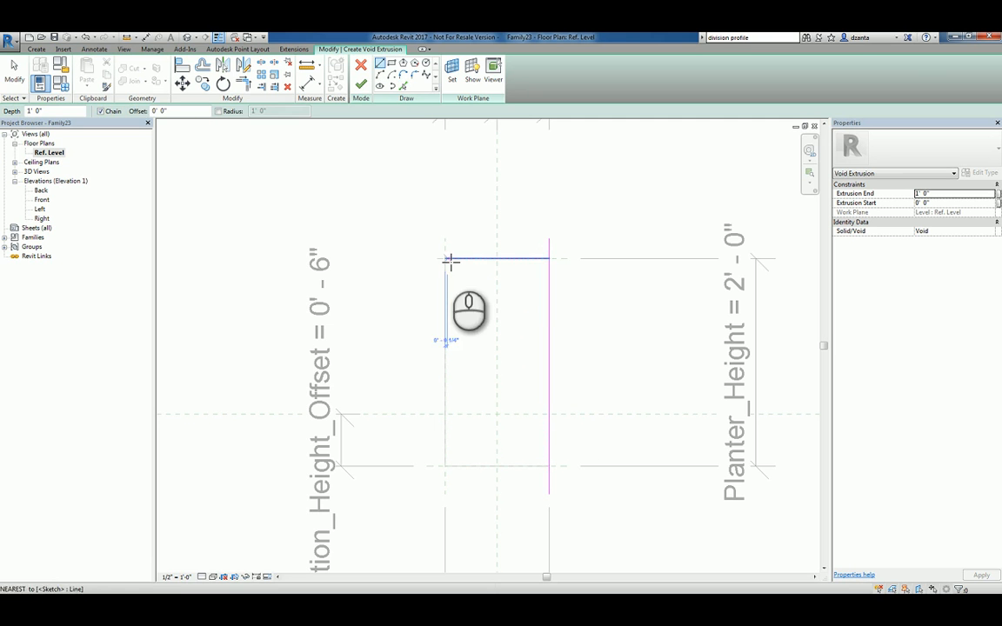
drag(446, 261, 552, 335)
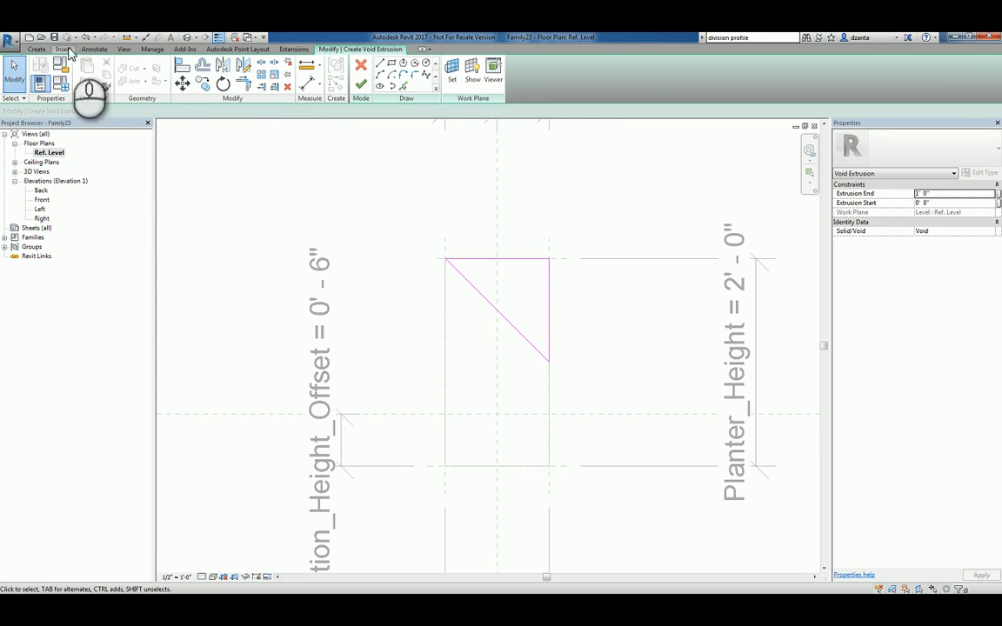
click(94, 49)
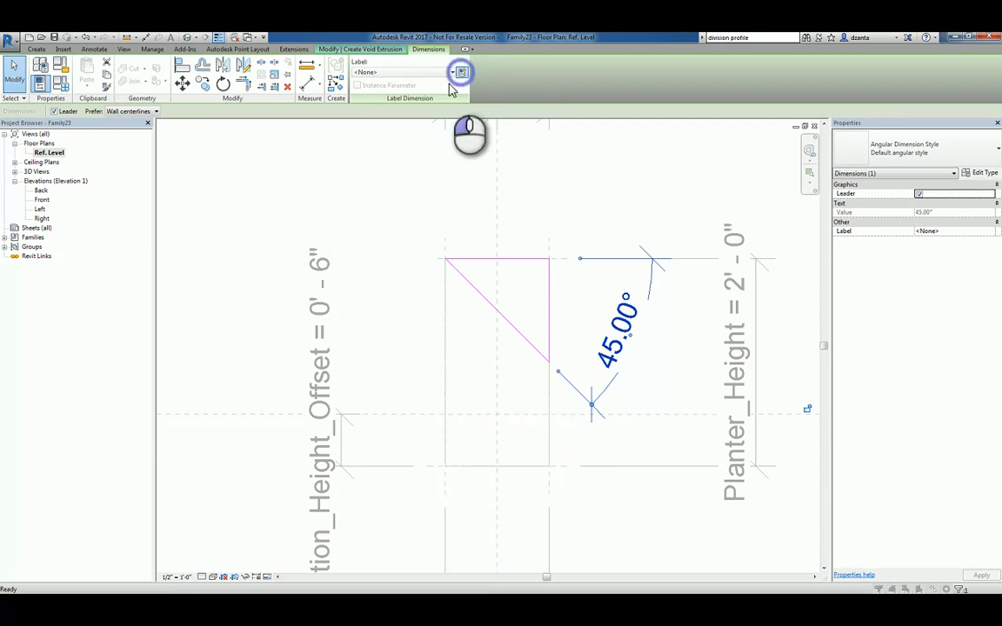
- Label the 45° angular dimension with a new Void_Angle parameter
click(462, 72)
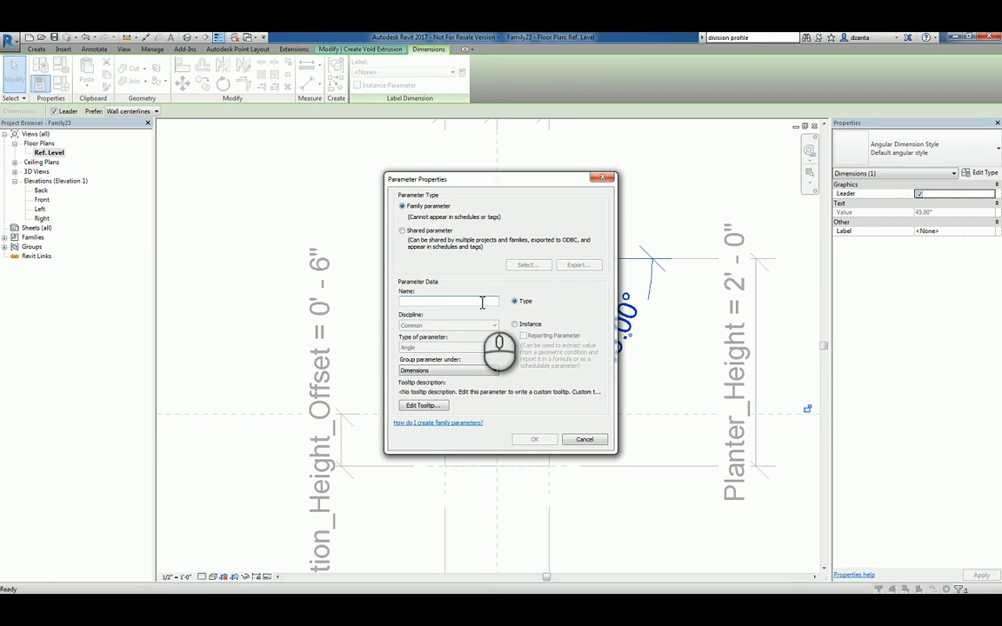
text(Void_Angle)
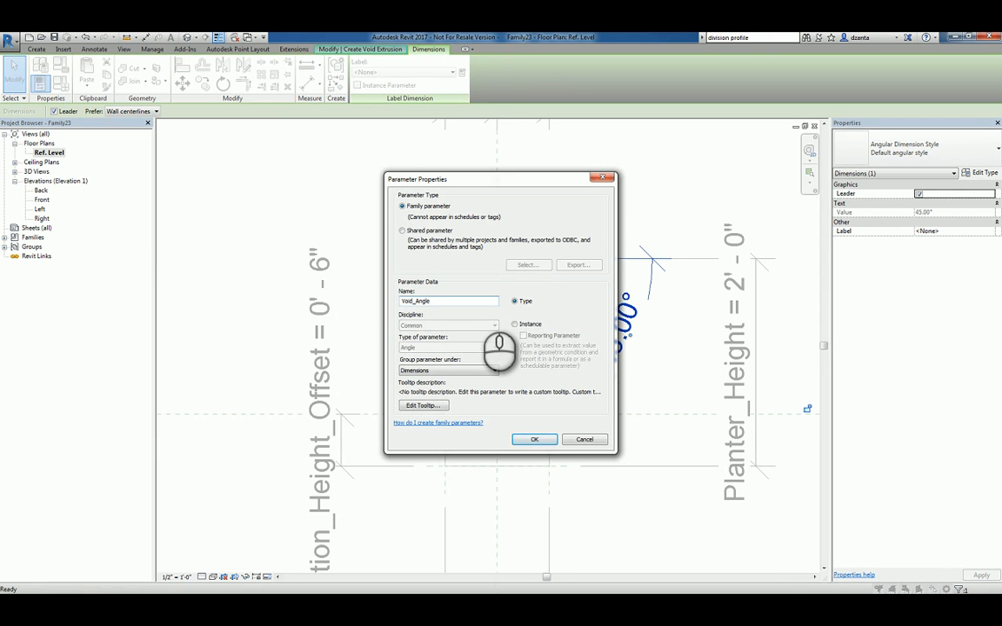
click(534, 438)
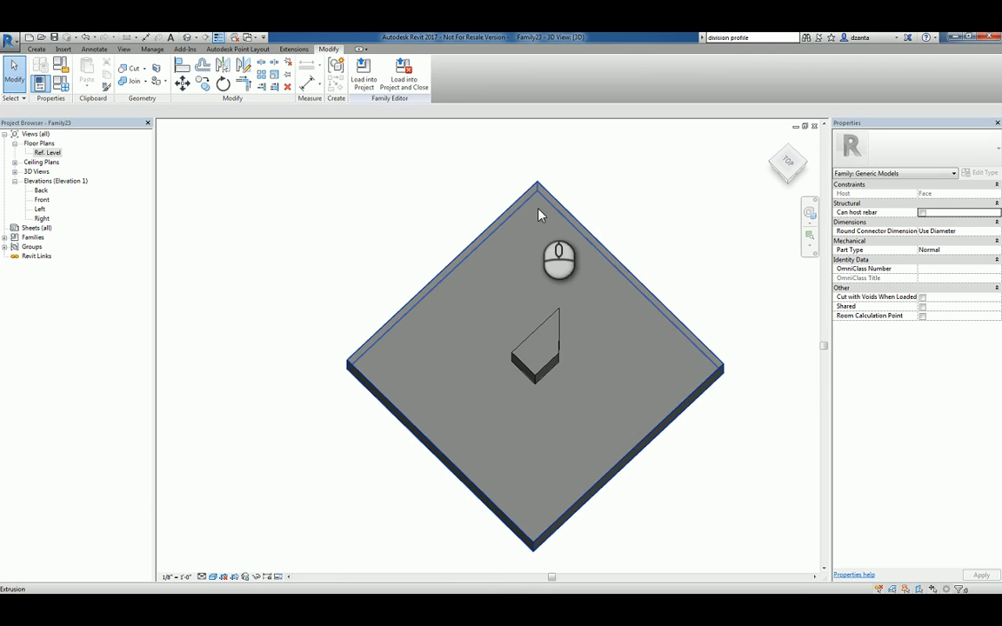
mouse_move(569, 368)
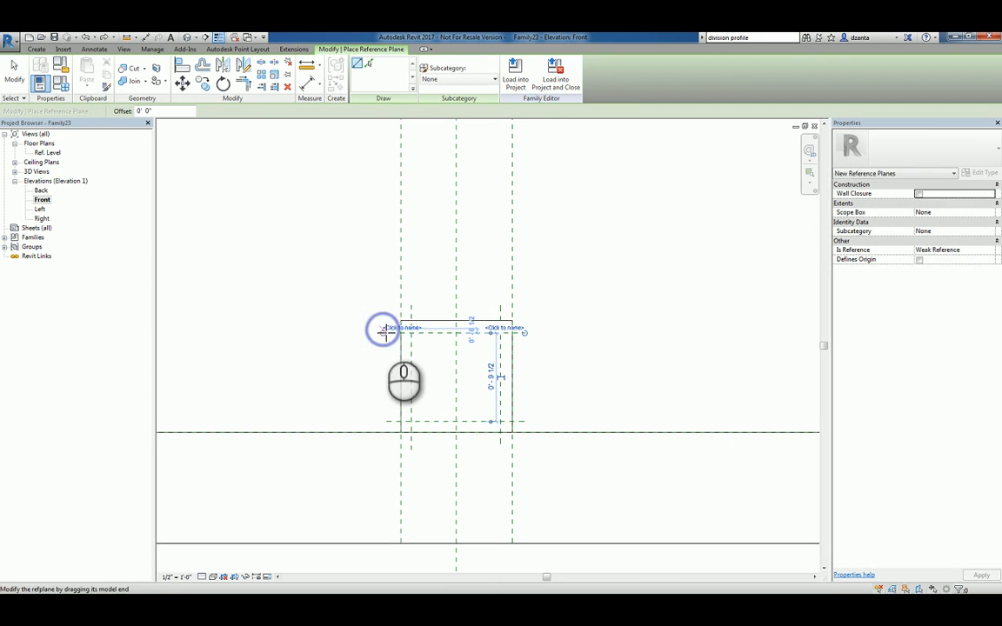
- Place a reference plane in Front elevation and dimension its offset
click(363, 71)
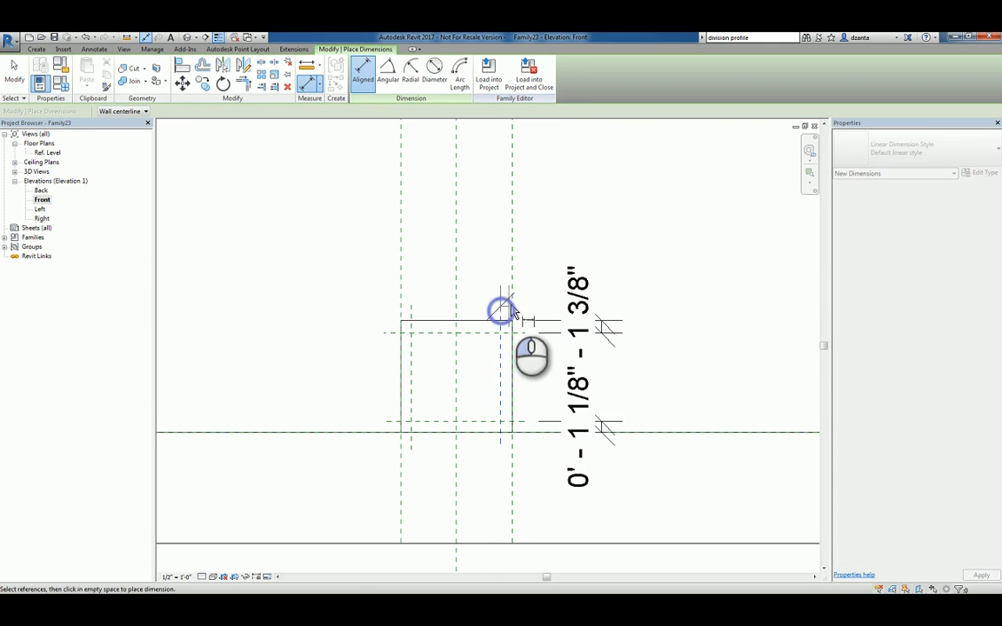
click(409, 307)
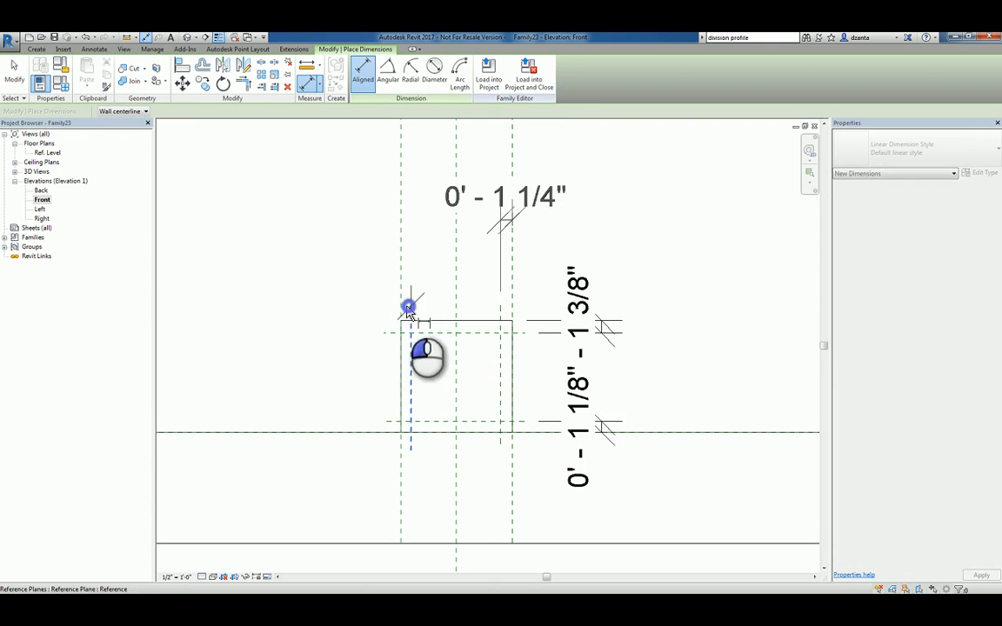
click(408, 306)
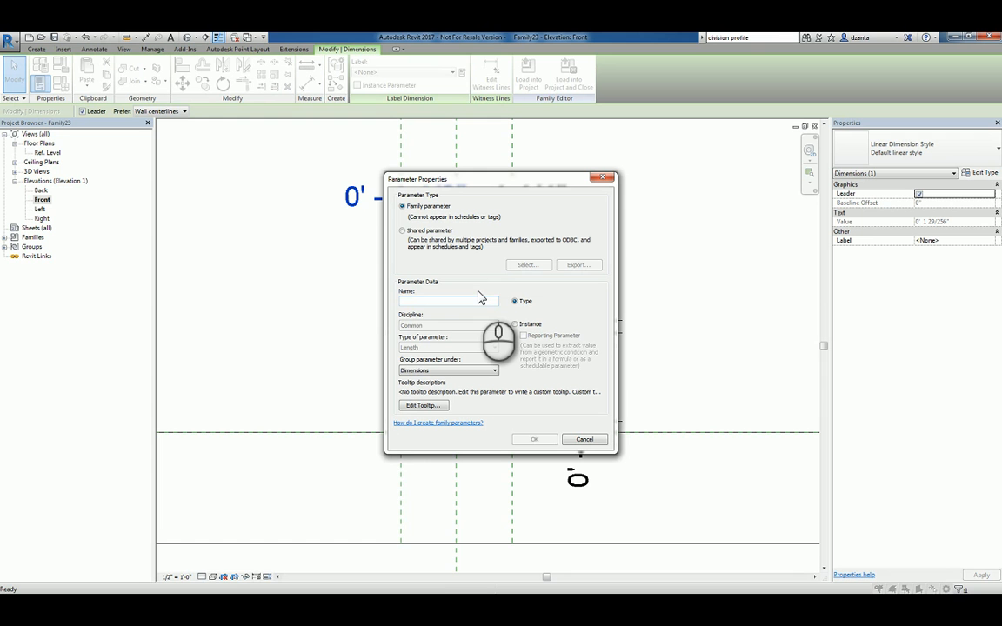
- Create the Planter_Thickness parameter and set its value to 1/4" in Family Types
text(Planter_Thickness)
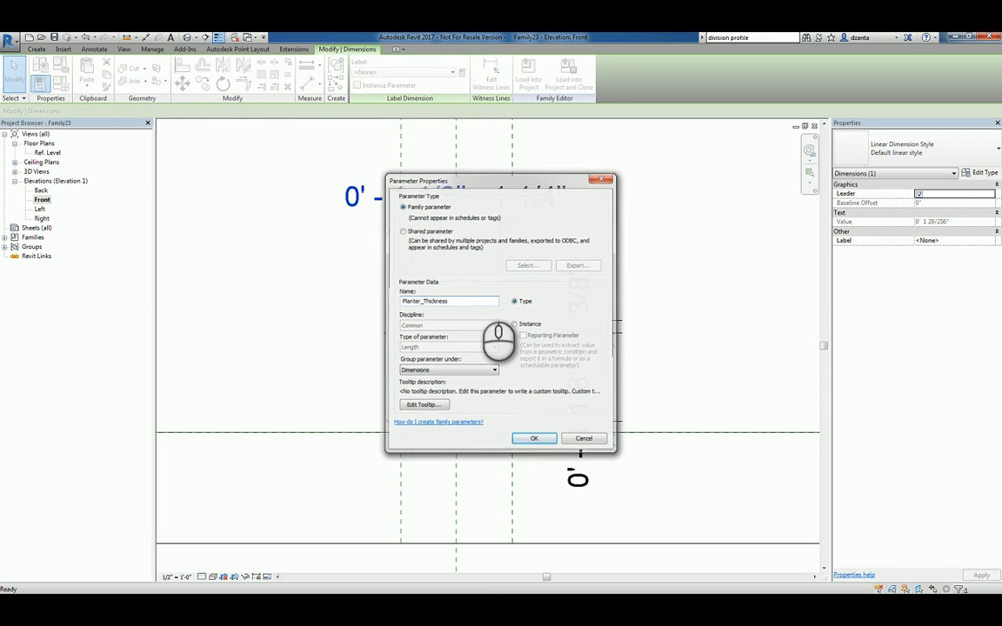
click(534, 438)
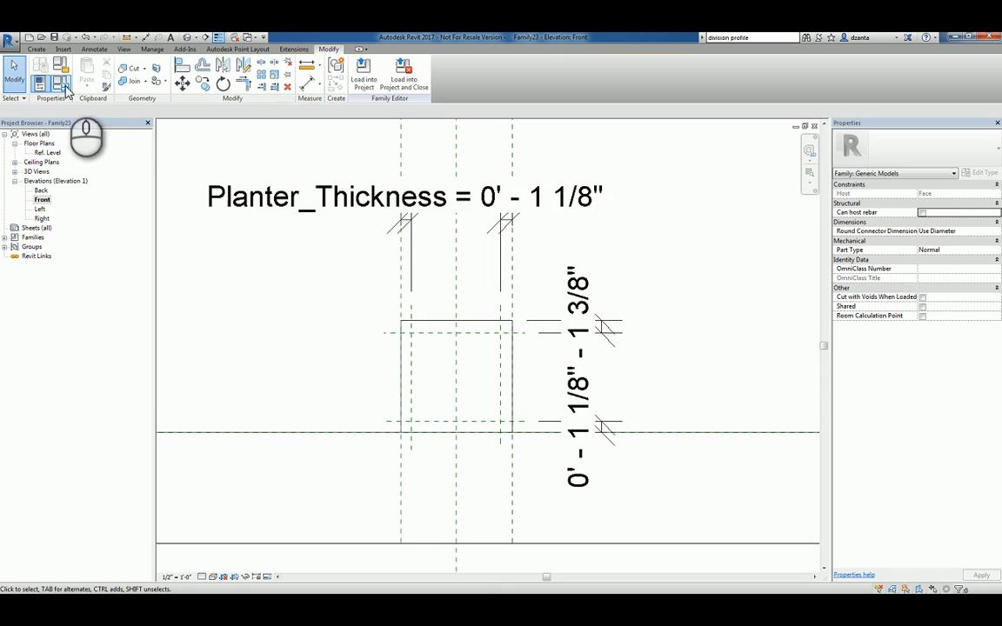
click(62, 84)
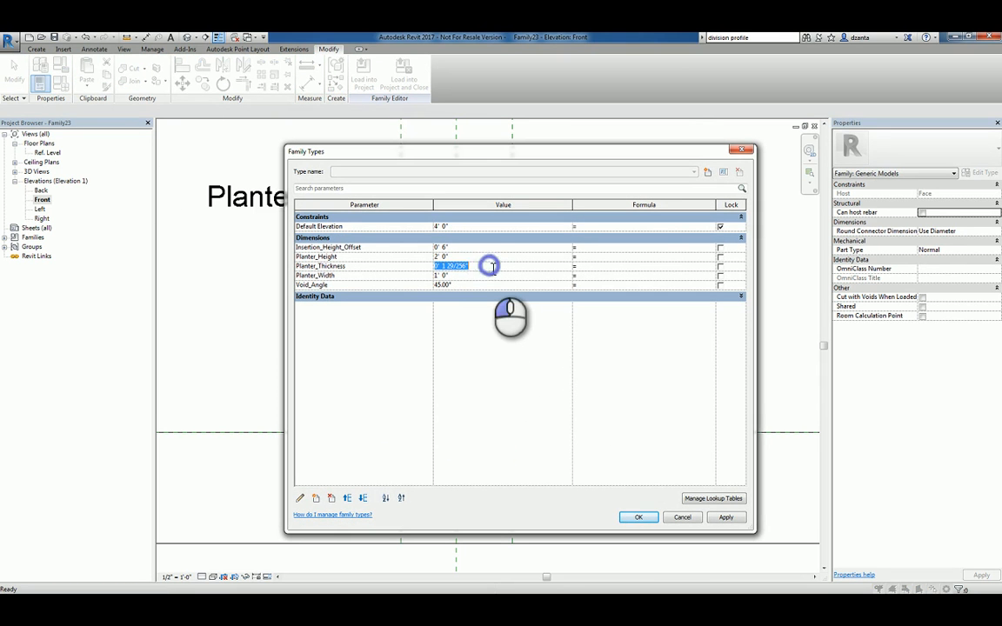
text(1/4)
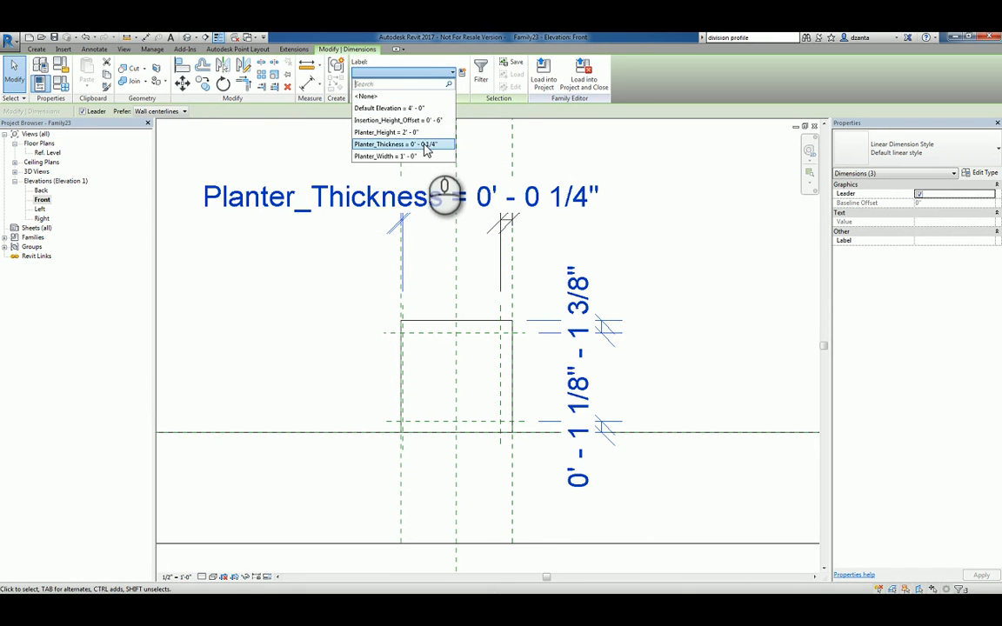
- Label the remaining vertical thickness dimensions Planter_Thickness so they read a quarter inch
click(397, 144)
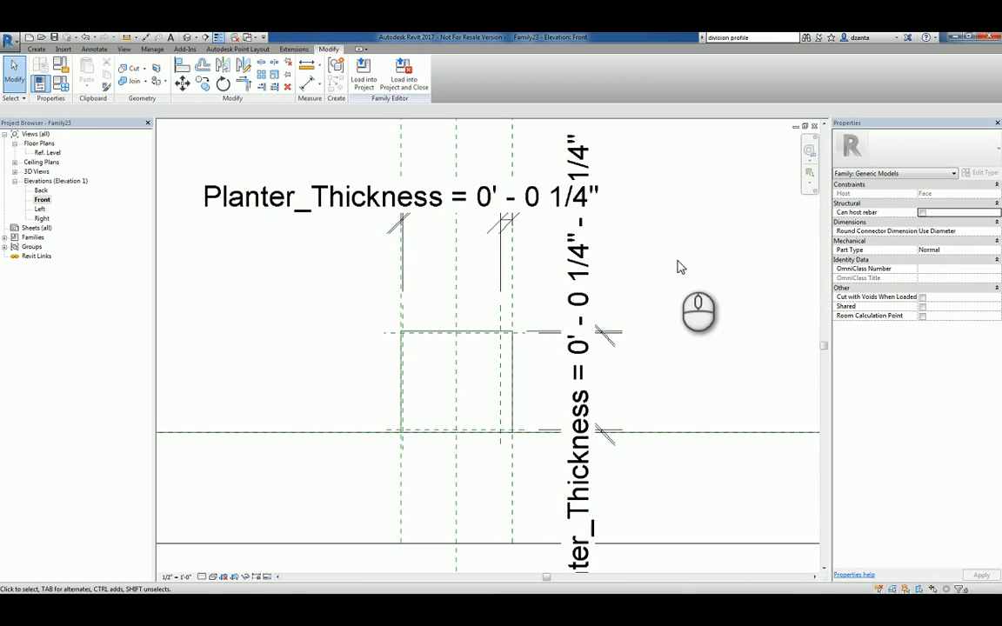
mouse_move(507, 248)
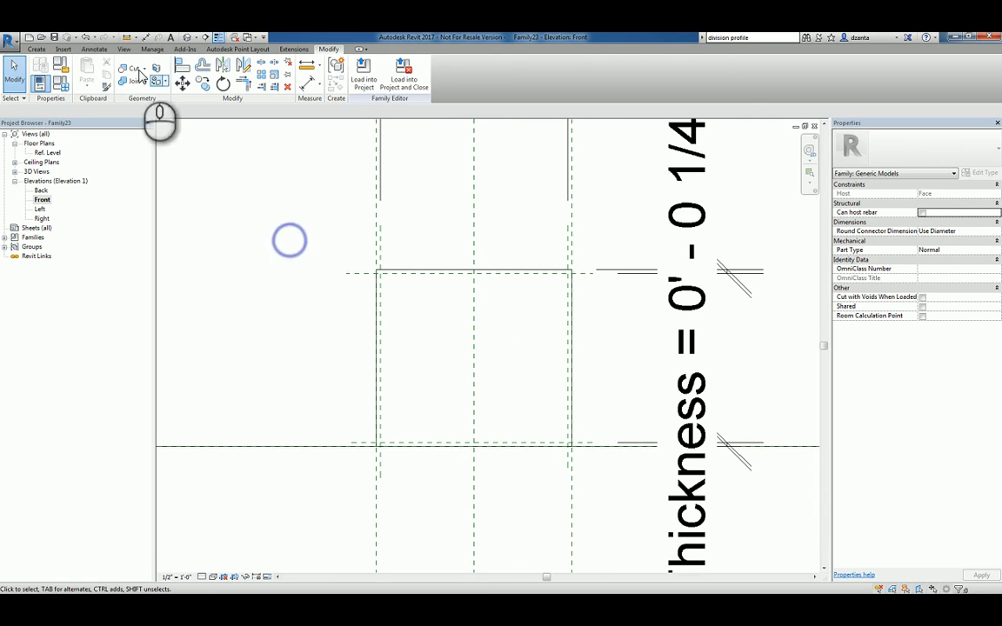
- Place a reference plane in the Ref. Level plan using the Create tab form tools
click(36, 48)
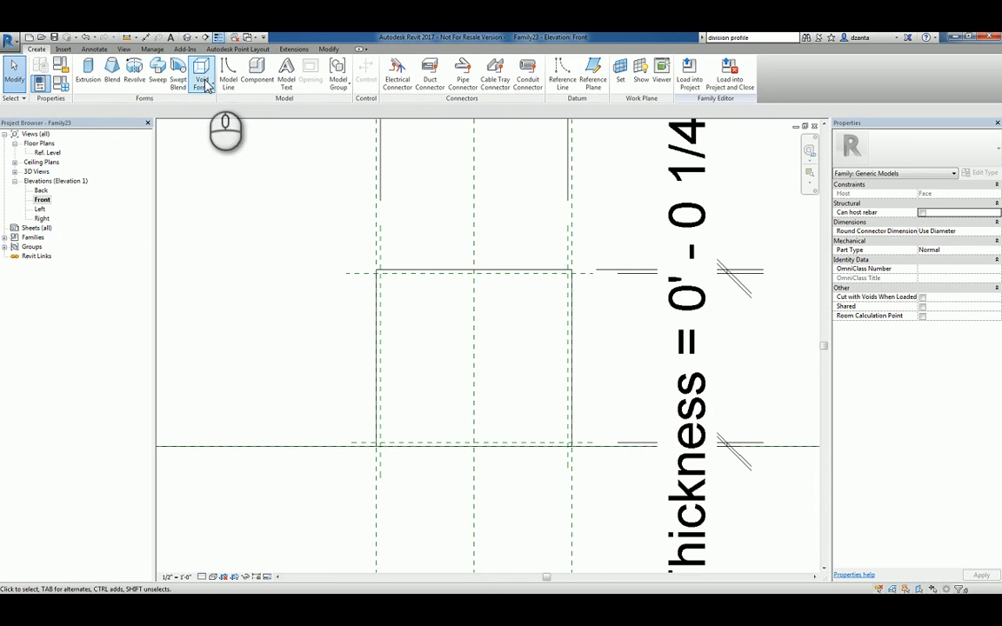
click(201, 72)
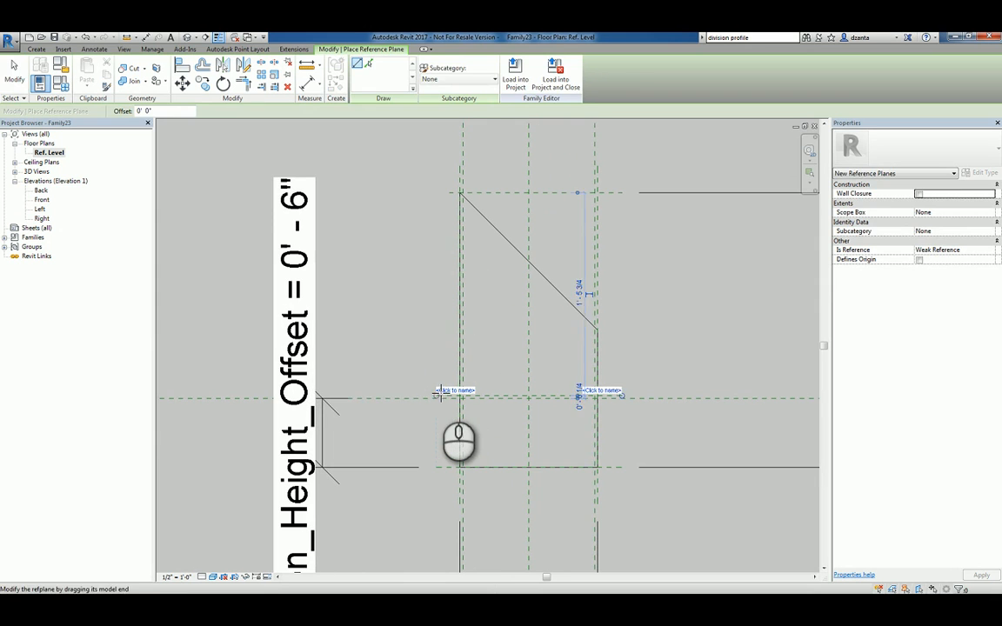
click(362, 71)
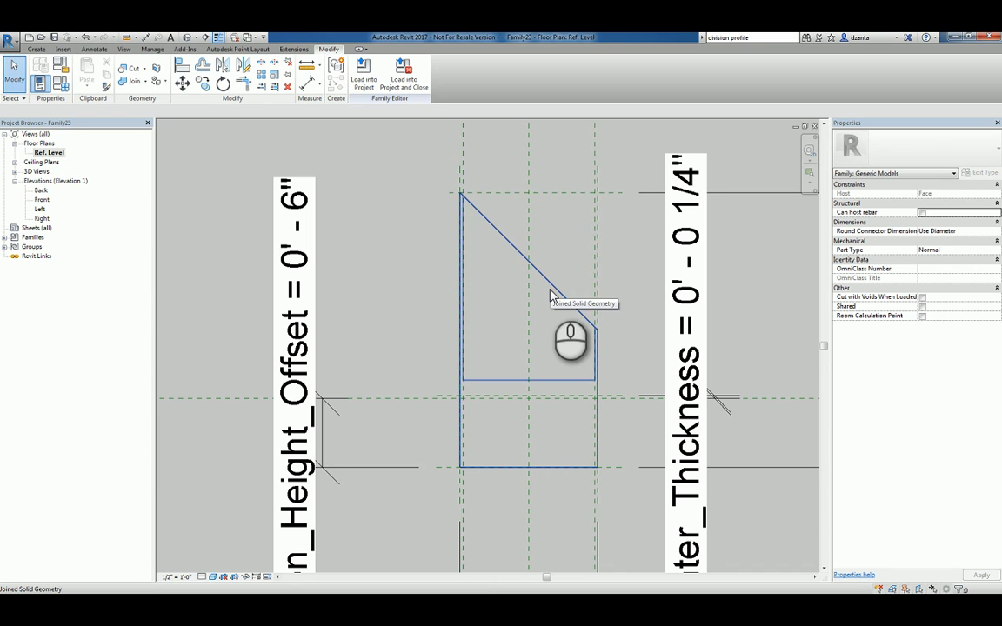
mouse_move(549, 387)
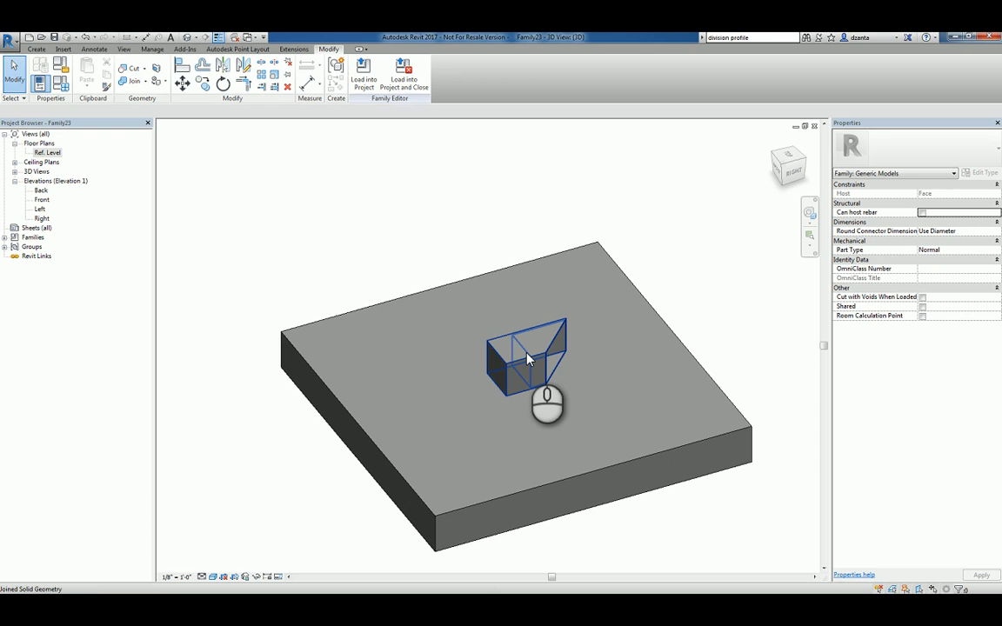
mouse_move(527, 359)
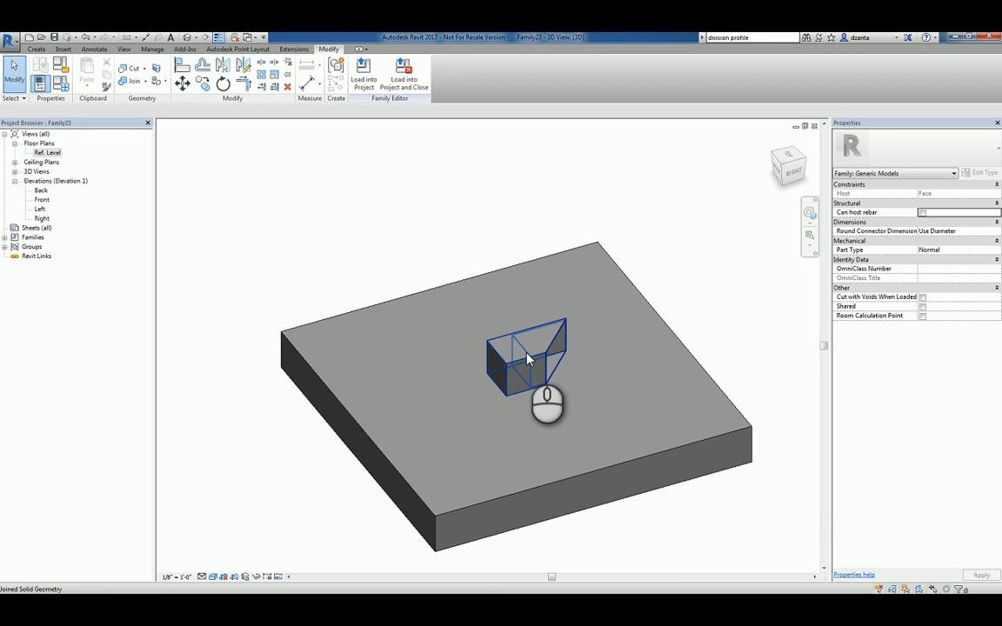
mouse_move(566, 361)
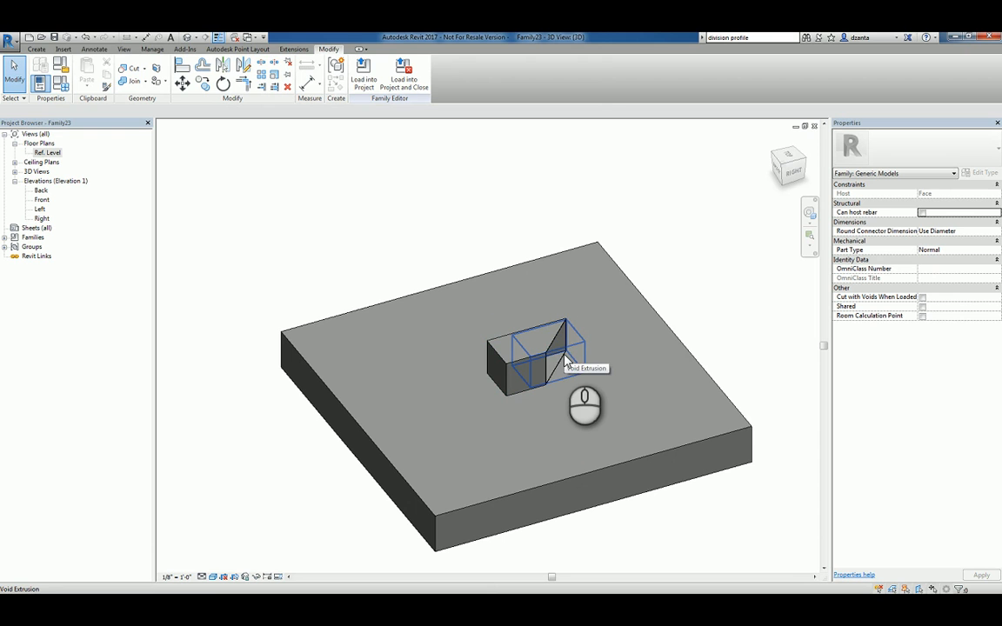
- Cut the solid planter extrusion with the angled void extrusion
click(539, 348)
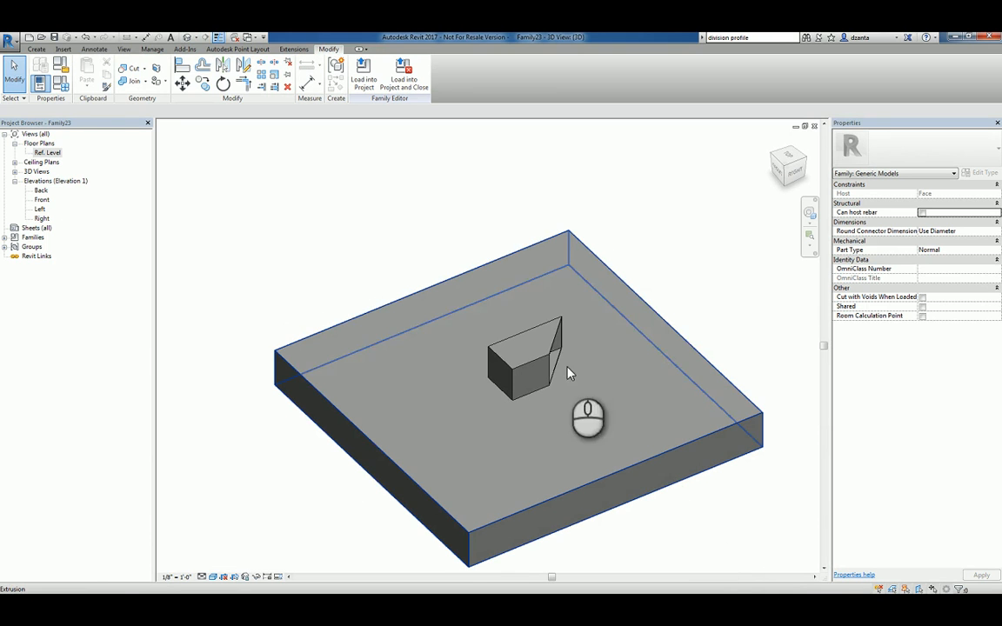
click(9, 41)
text(Custom Generic Model Face)
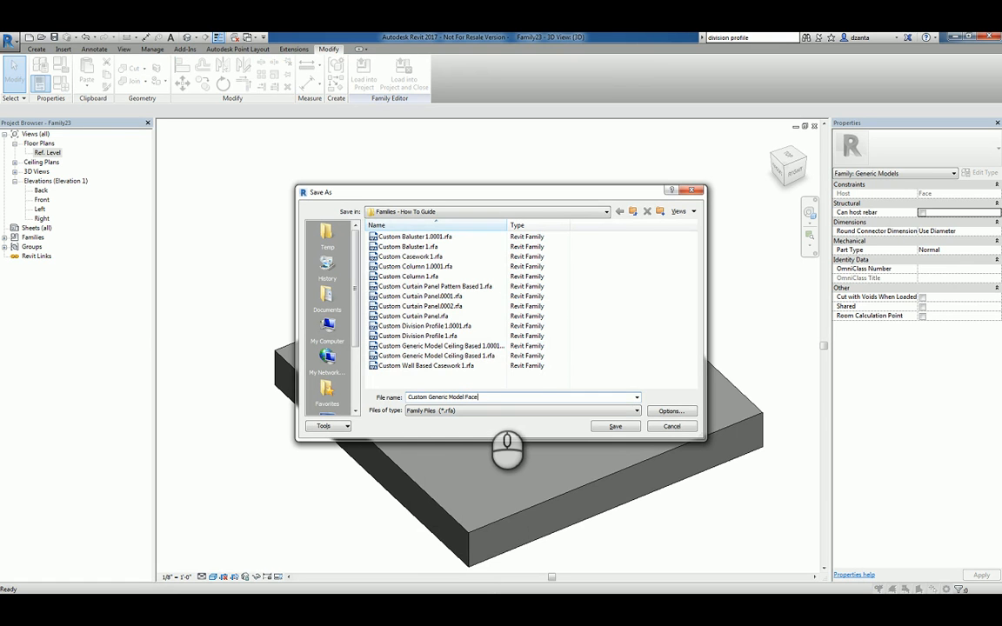
- Save the family as 'Custom Generic Model Face Based 1' in Families - How To Guide
text(Based 1)
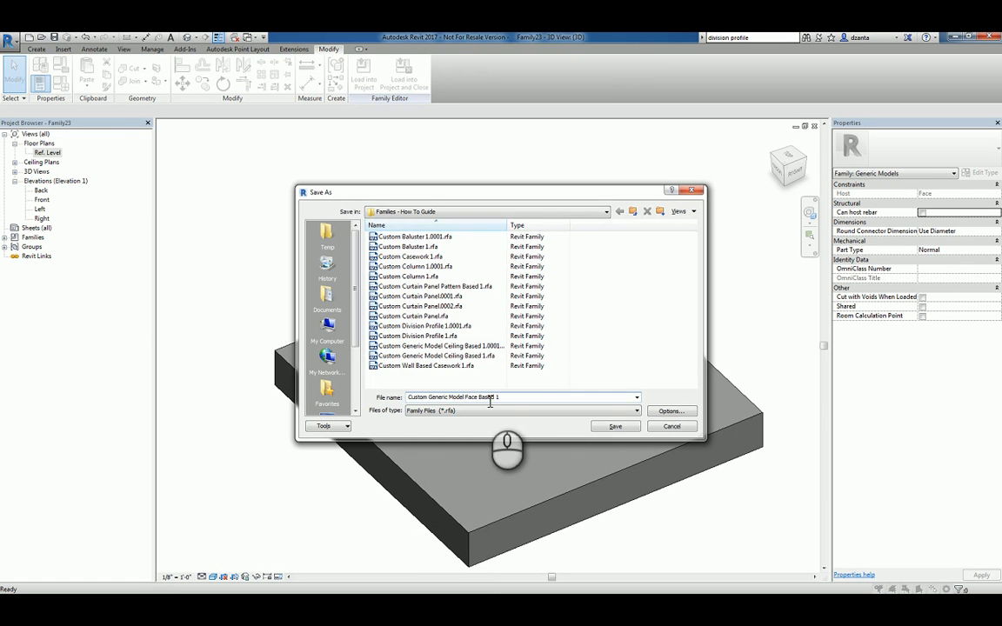
click(615, 426)
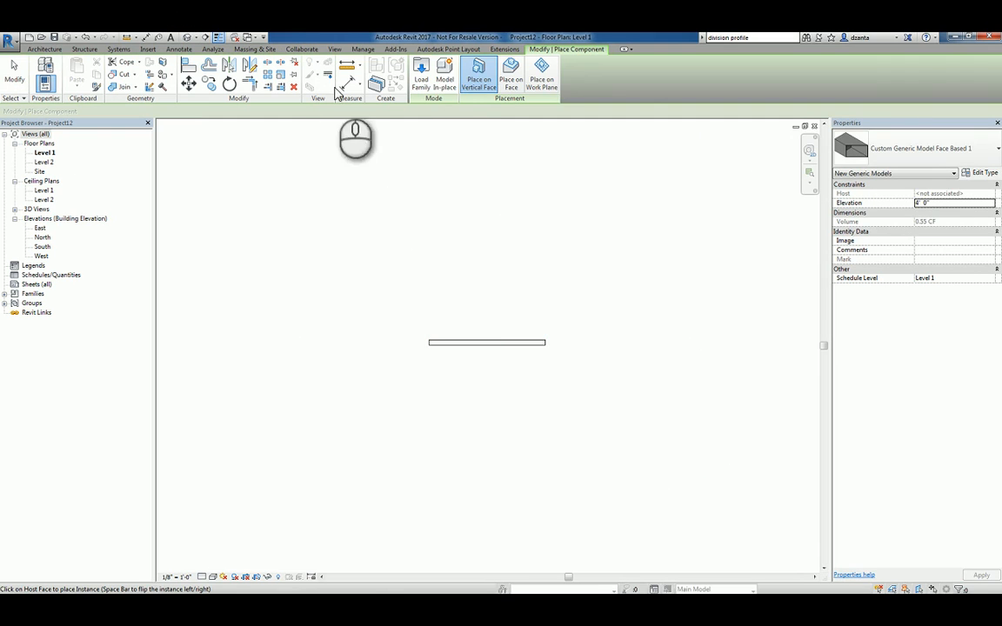
mouse_move(478, 76)
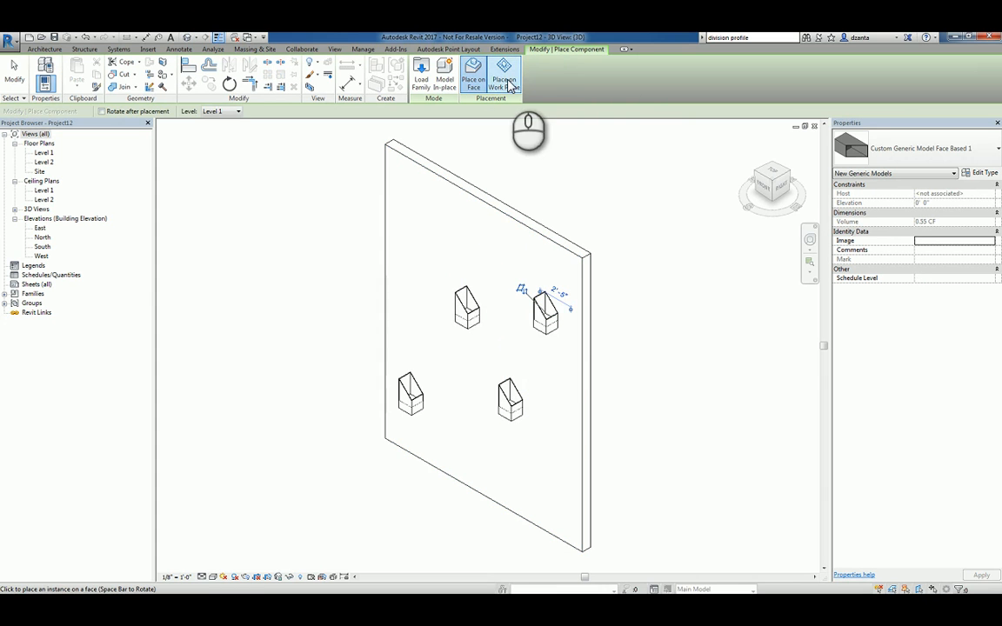
- Switch to Place on Work Plane to add a fifth planter away from the wall
click(505, 77)
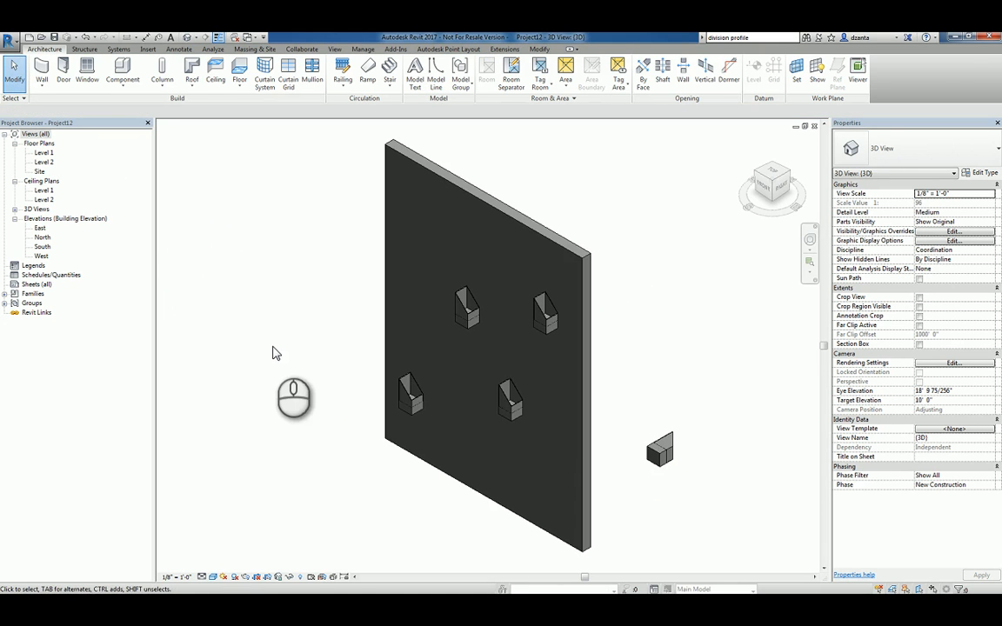
mouse_move(695, 446)
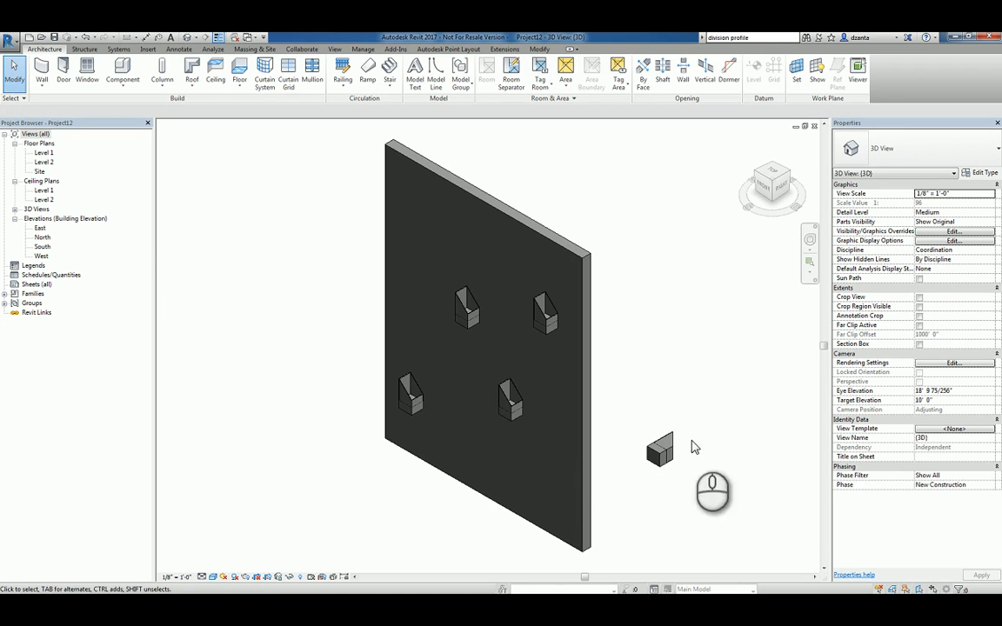
mouse_move(703, 400)
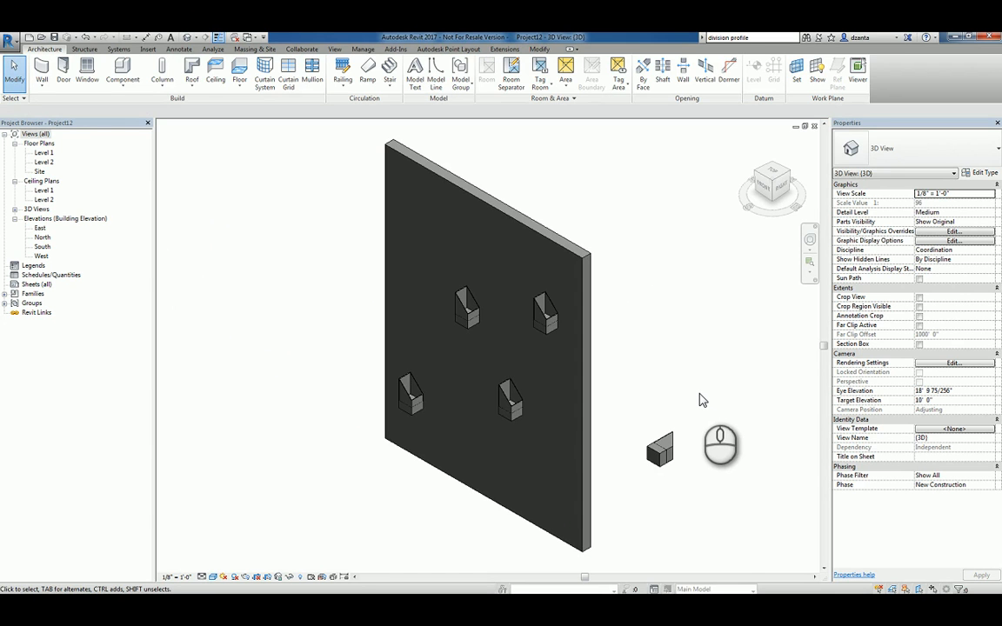